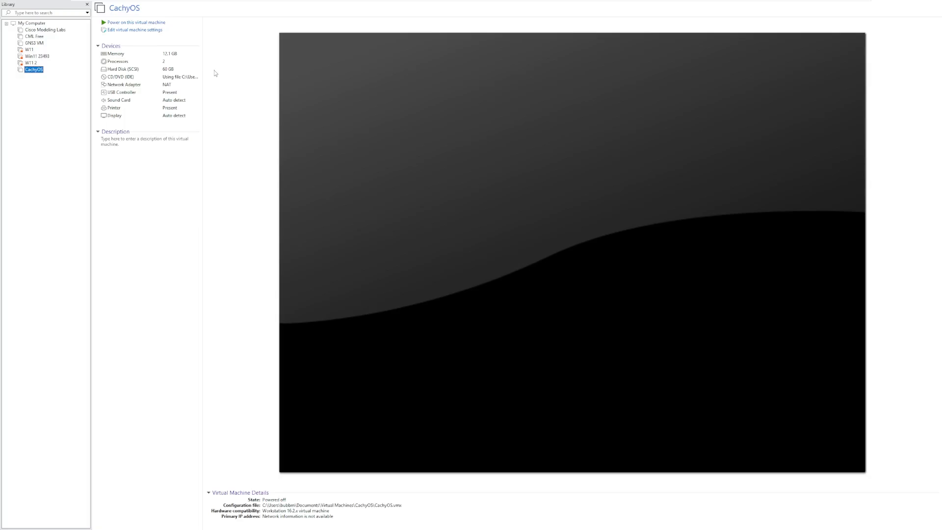
mouse_move(140, 22)
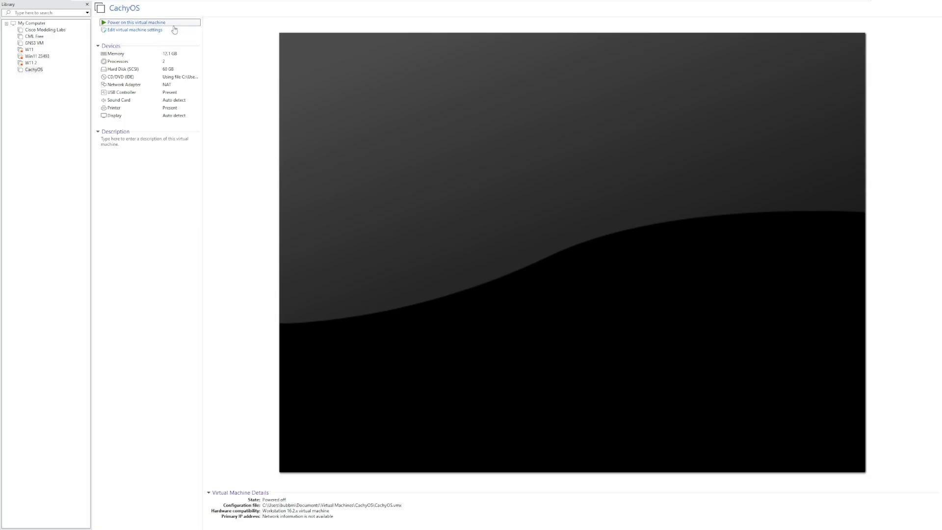
- Power on the CachyOS virtual machine and boot the 'CachyOS default' menu entry
left_click(137, 22)
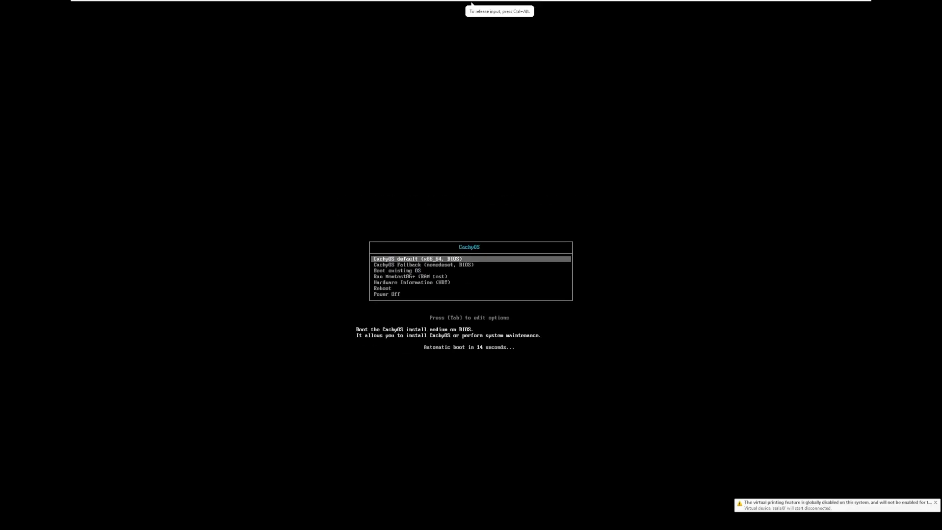
key("Return")
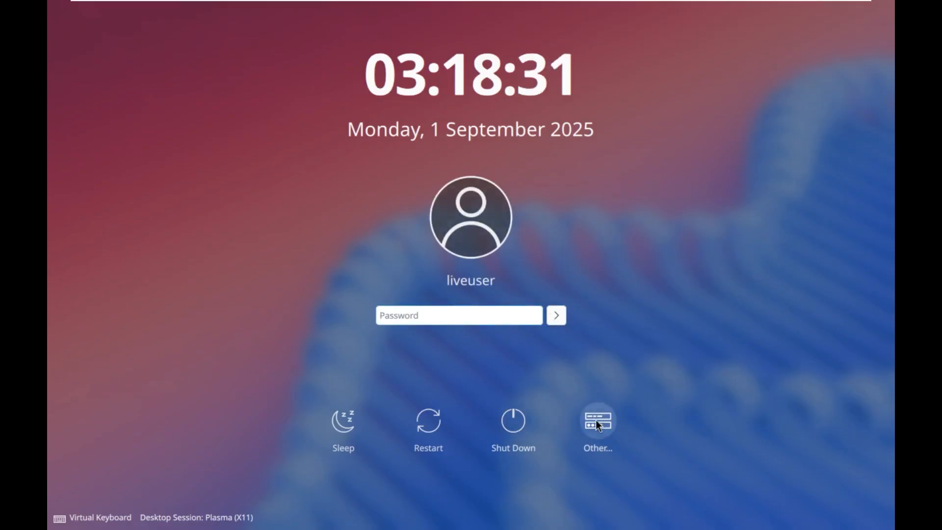
- Activate the liveuser password field on the live login screen
left_click(459, 315)
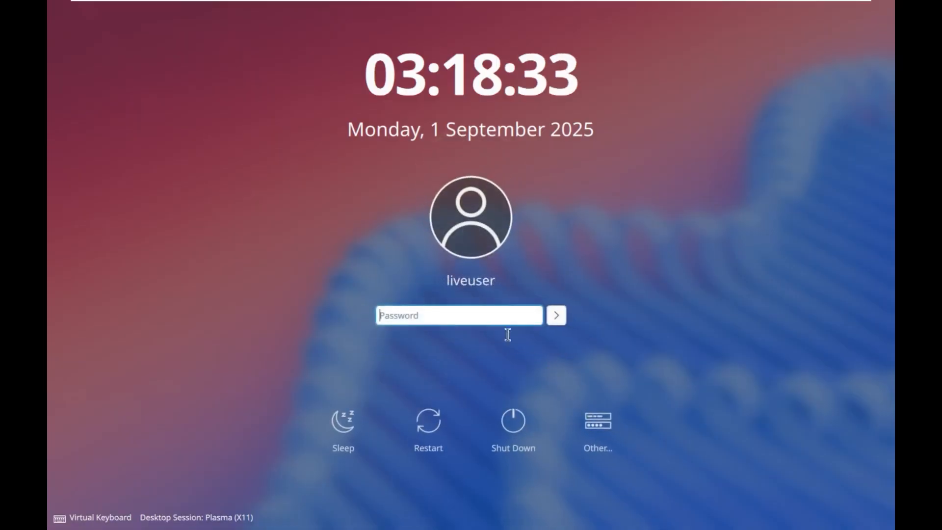
mouse_move(493, 292)
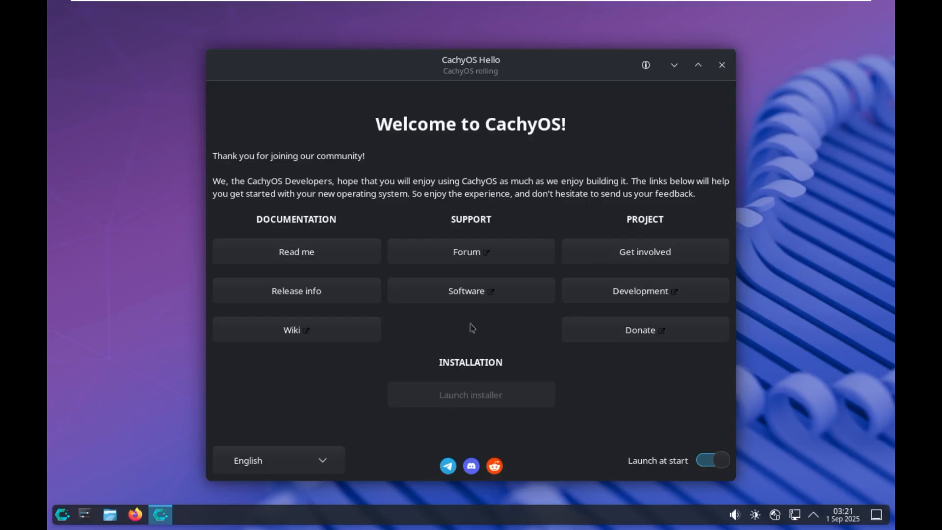
mouse_move(479, 384)
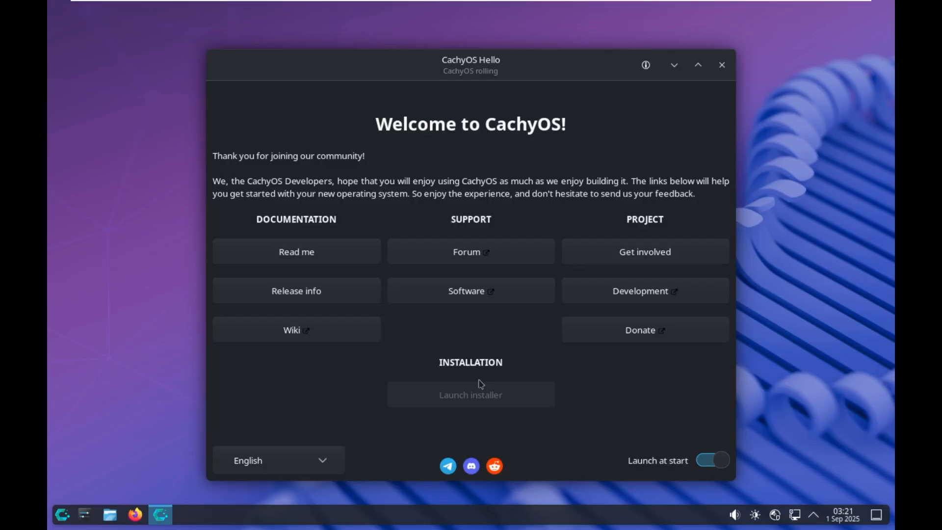
- Launch the CachyOS installer from Hello, choosing the Grub bootloader edition
left_click(470, 394)
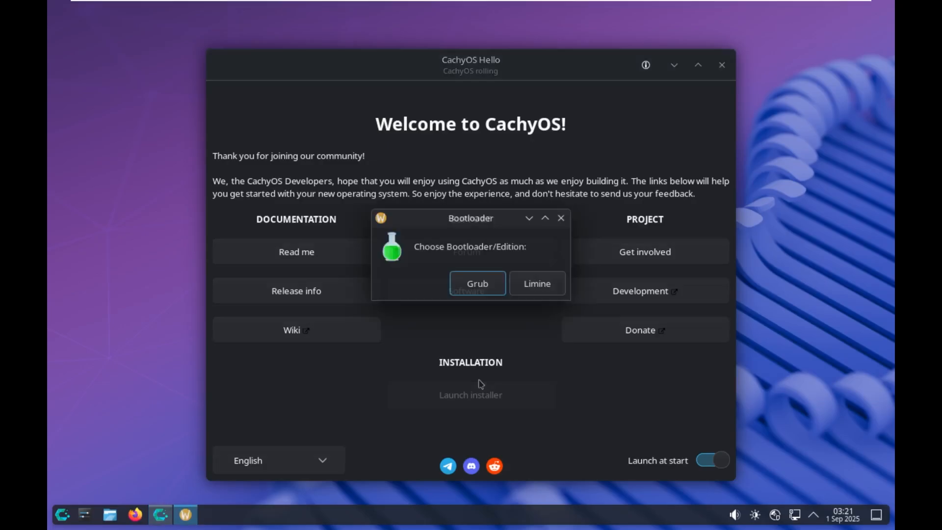
left_click(476, 283)
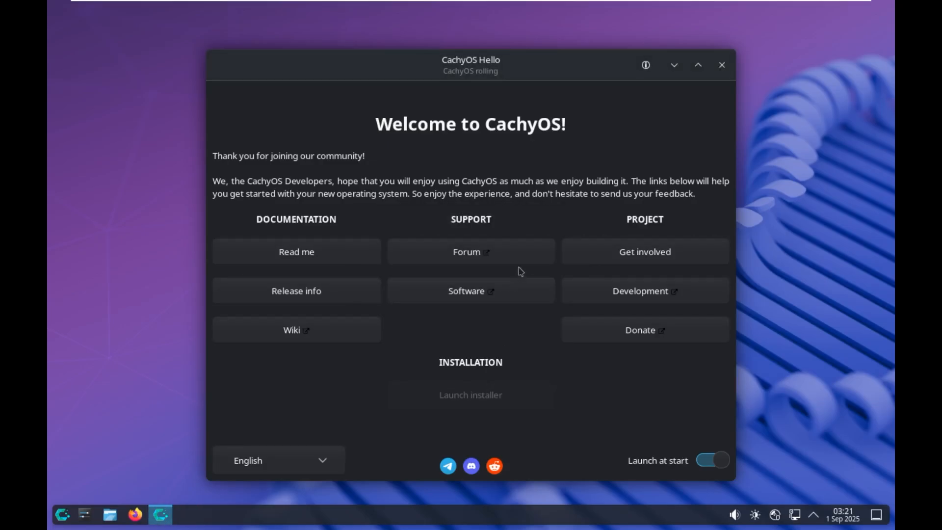
mouse_move(507, 85)
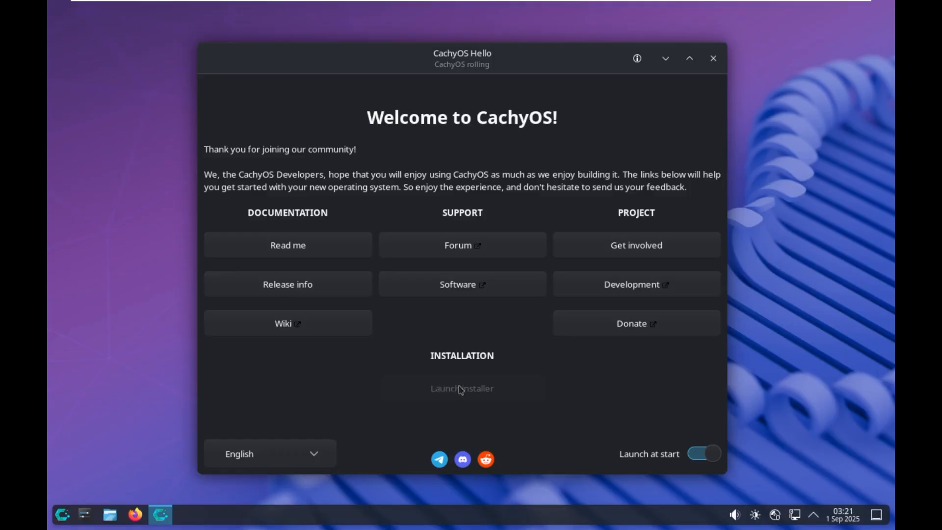
left_click(461, 388)
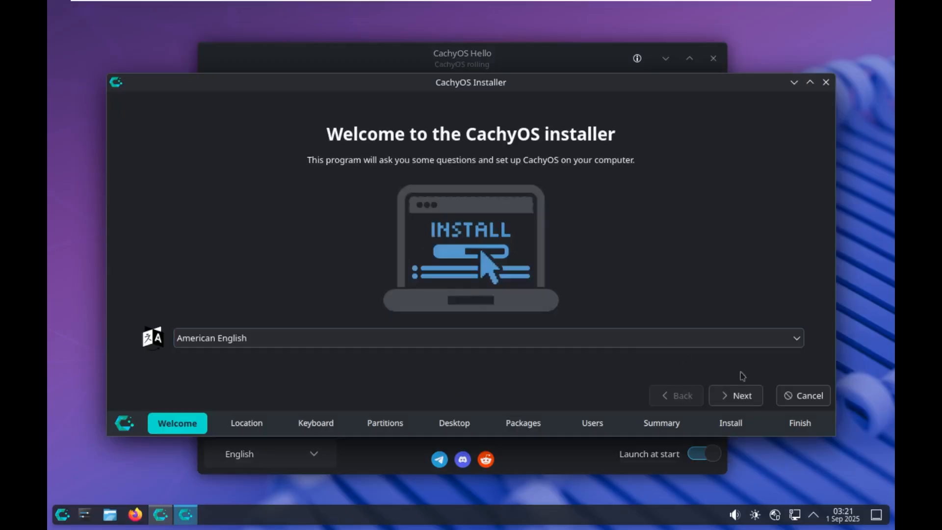
- Keep the New York location and choose erasing the entire 60 GB disk with btrfs
left_click(735, 395)
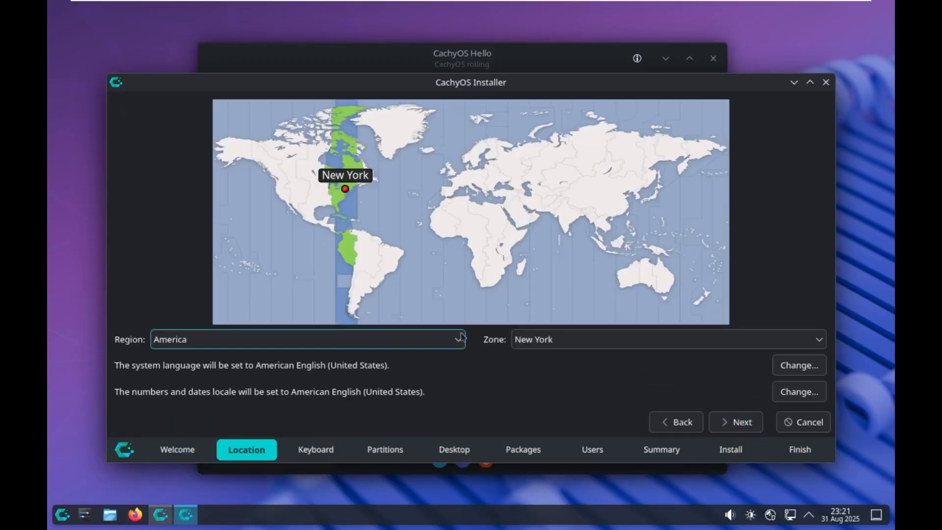
left_click(736, 422)
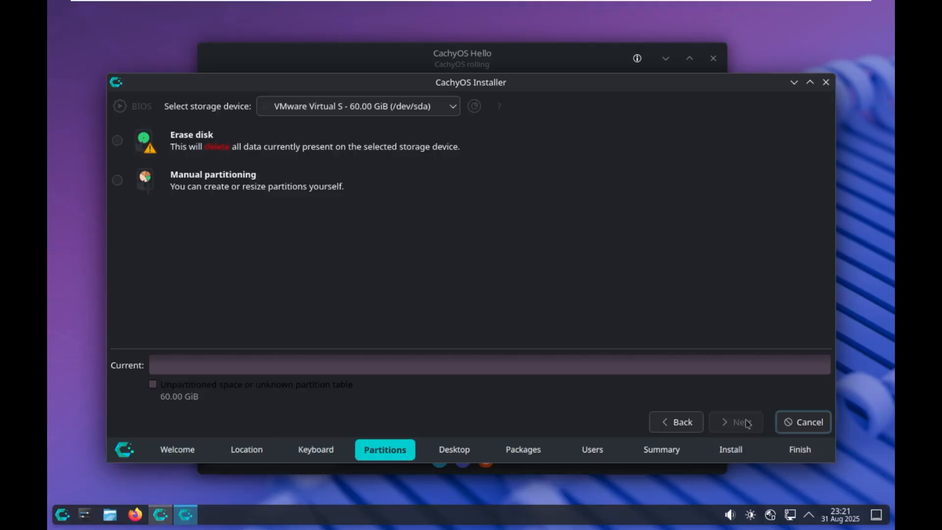
left_click(116, 140)
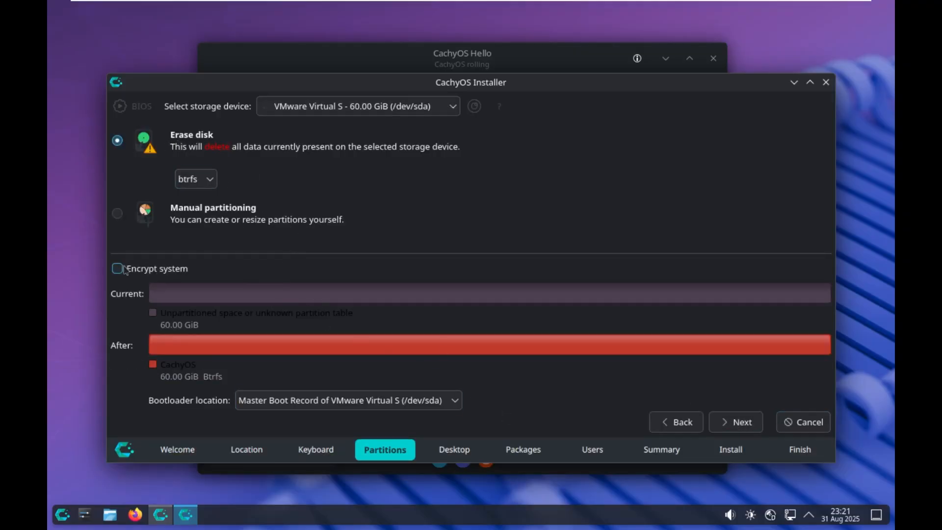
left_click(118, 268)
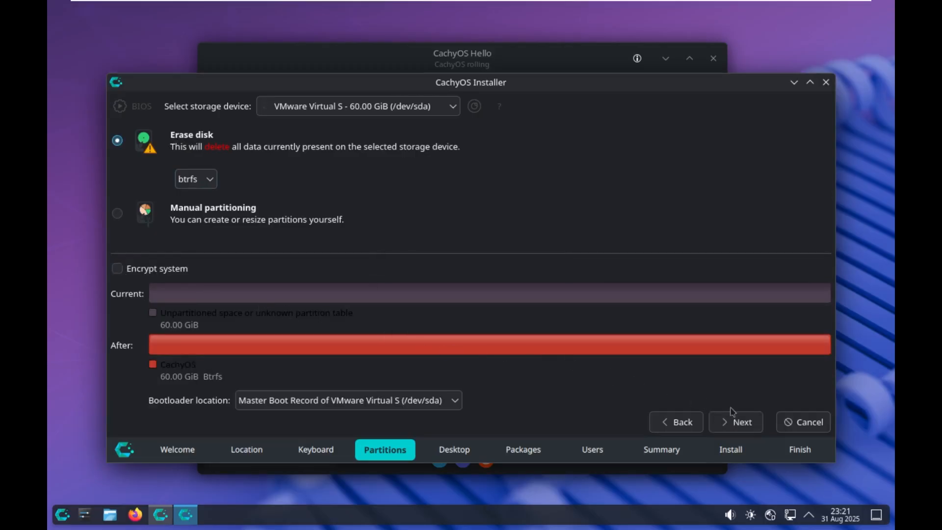
left_click(735, 422)
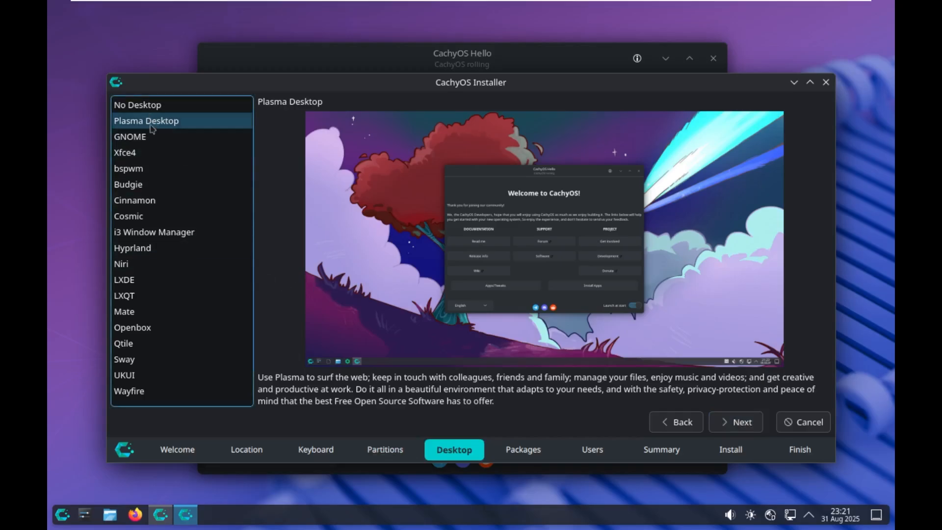
- Preview Xfce4, Mate, Wayfire, Qtile, i3 and GNOME, then settle on Plasma Desktop
left_click(126, 152)
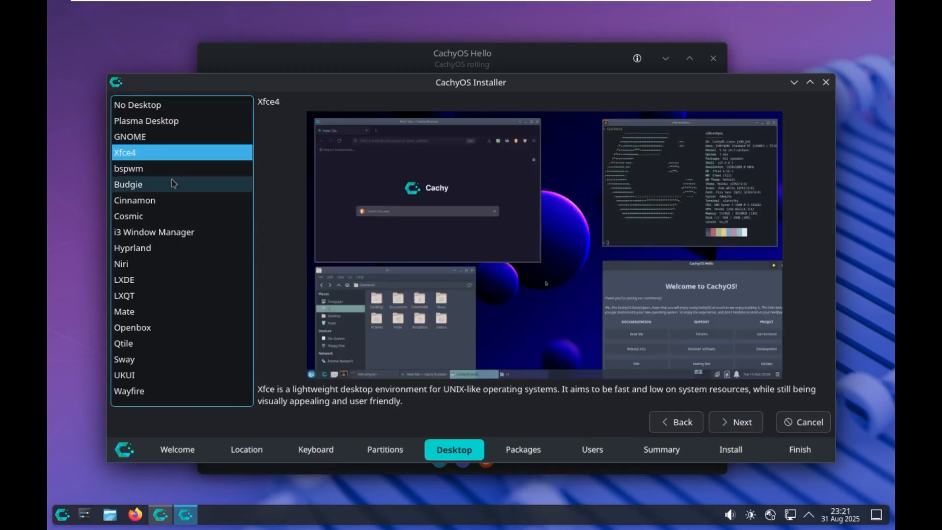
left_click(124, 312)
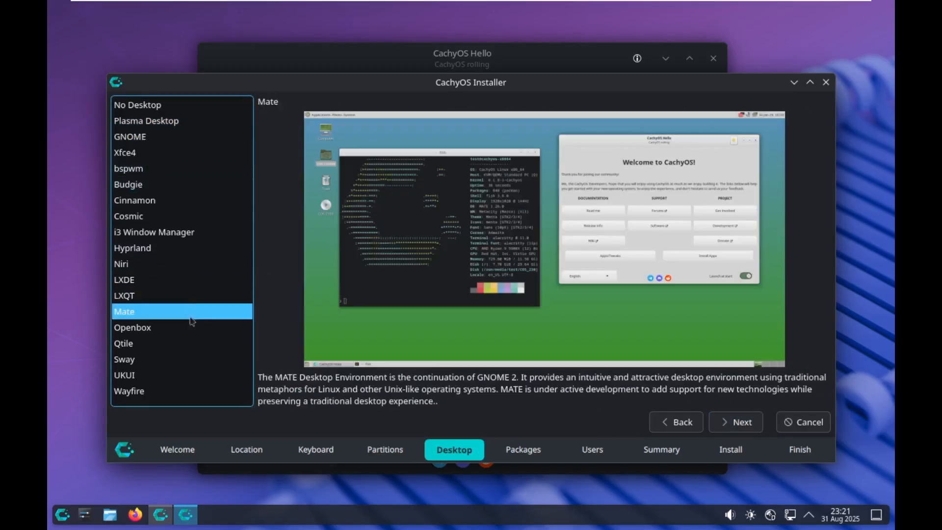
left_click(129, 390)
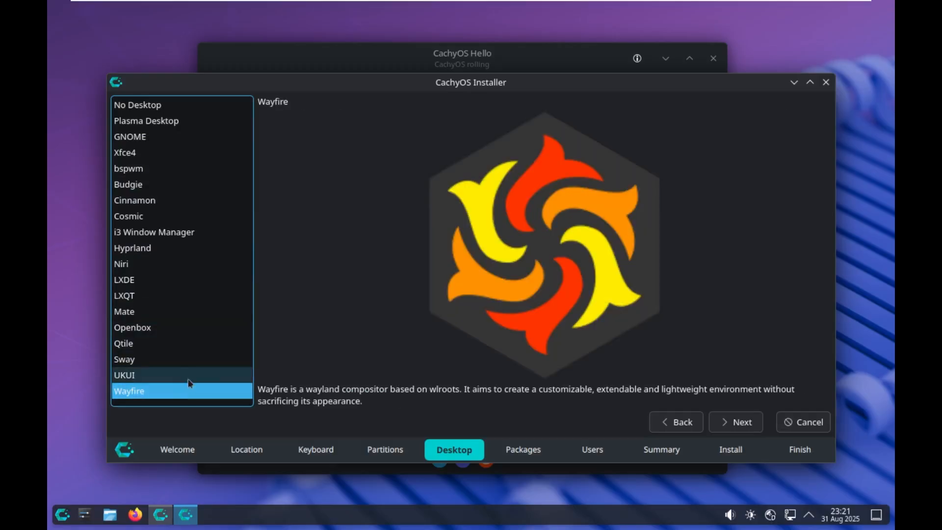
left_click(124, 342)
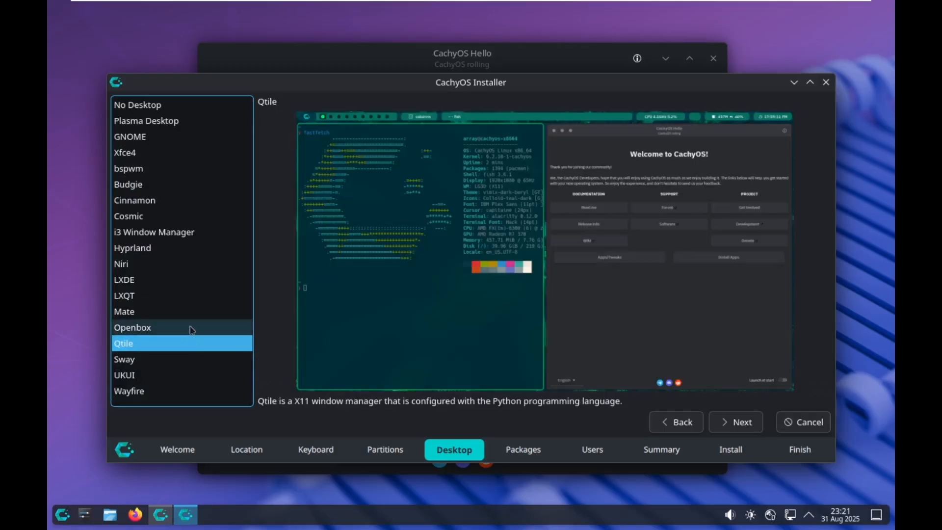
left_click(154, 232)
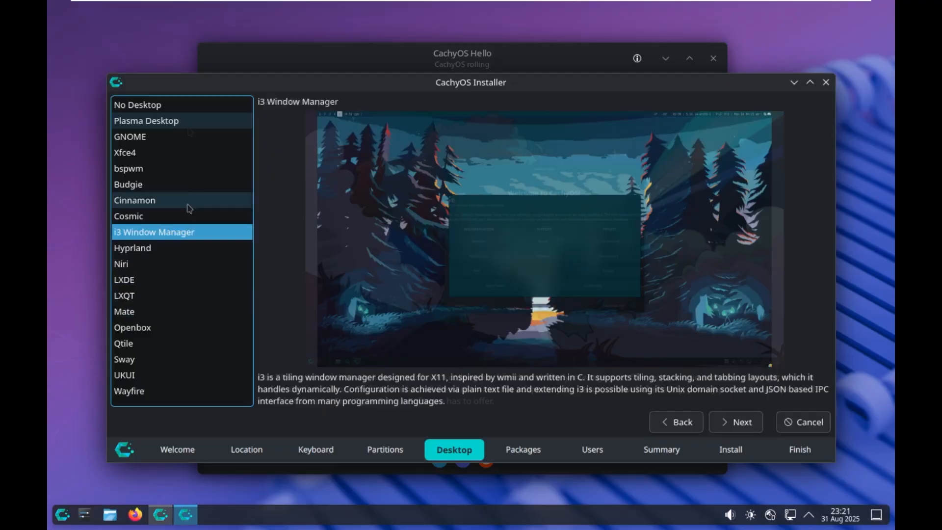
left_click(146, 120)
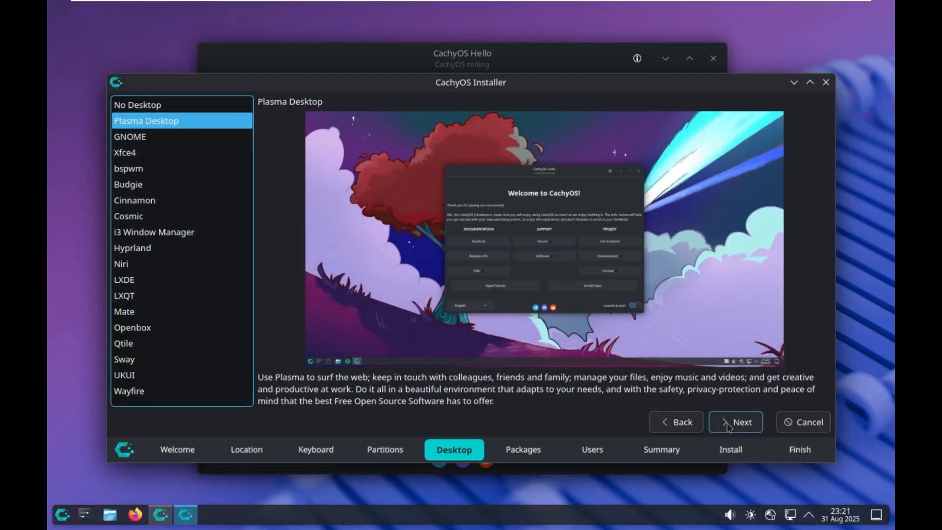
left_click(129, 137)
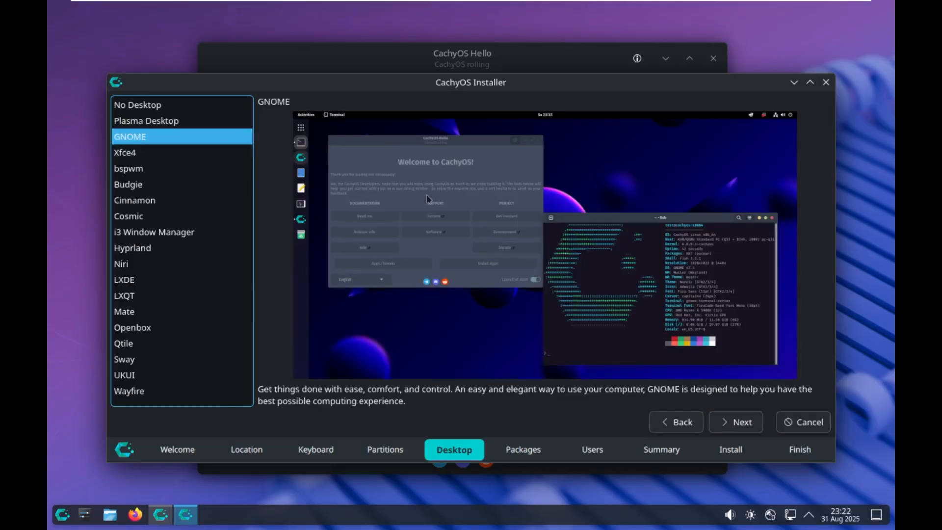
left_click(146, 120)
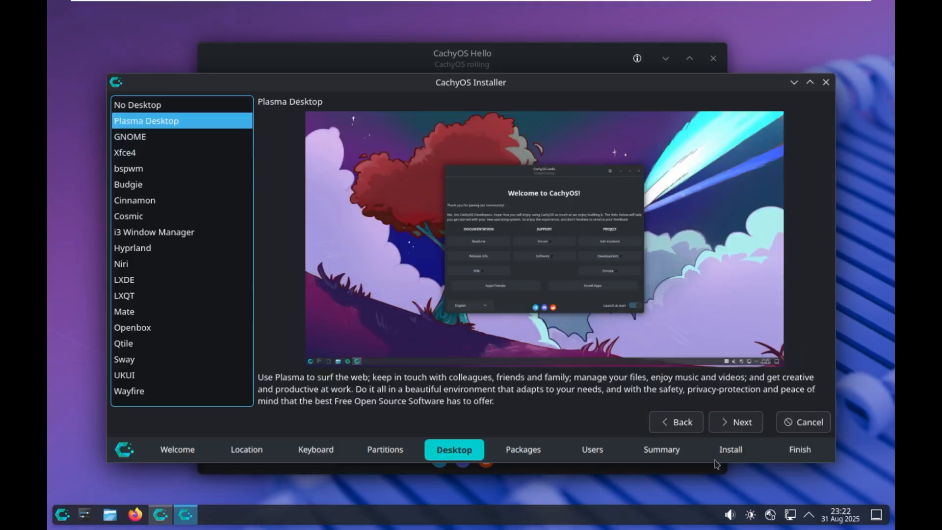
left_click(735, 422)
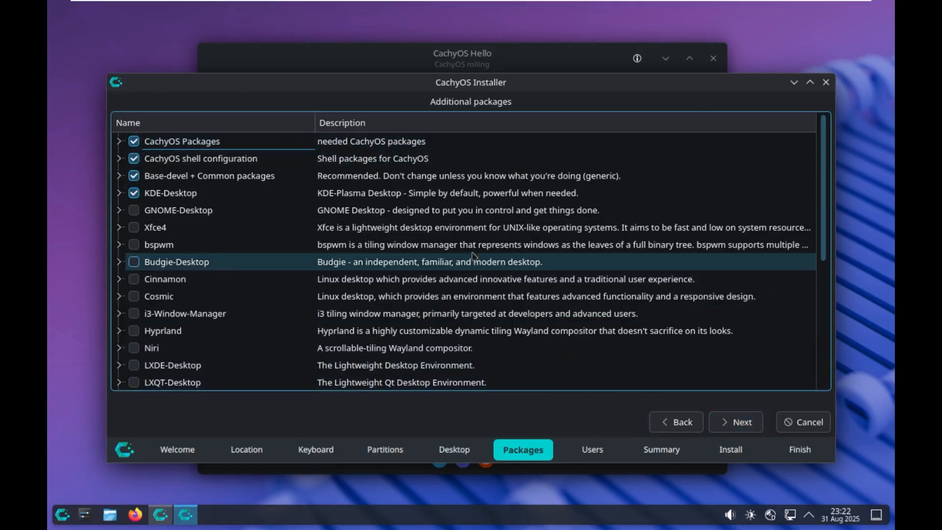
- Create user CachyOS (login cachyos, host cachyos-x8664) and confirm Install Now
left_click(736, 421)
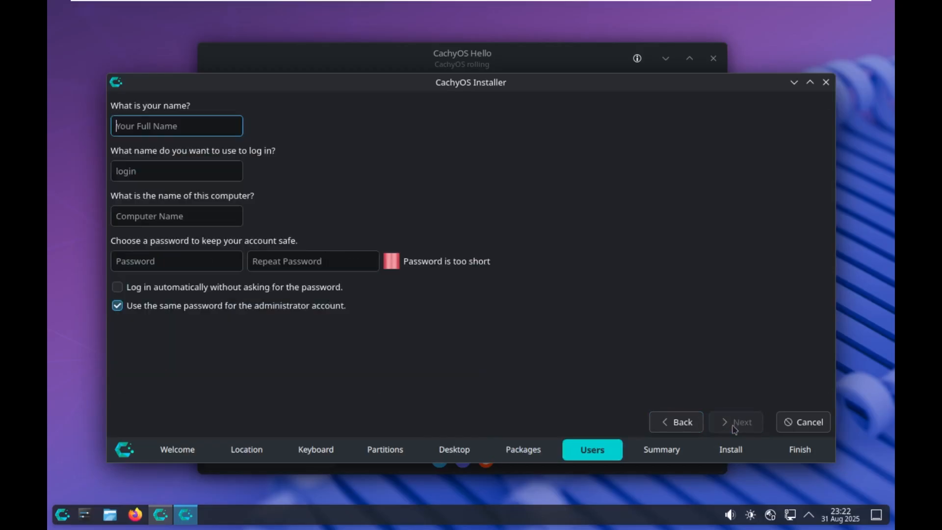
mouse_move(374, 246)
type("CachyOS")
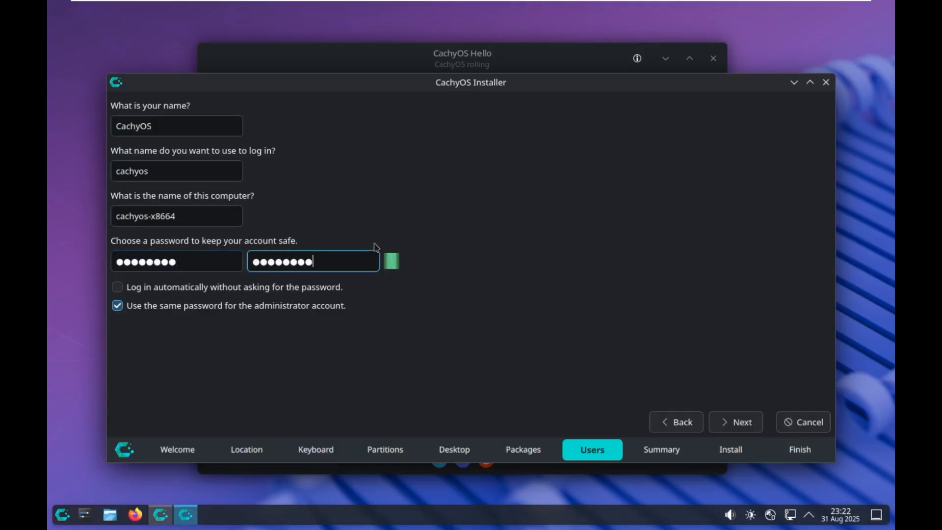
left_click(735, 421)
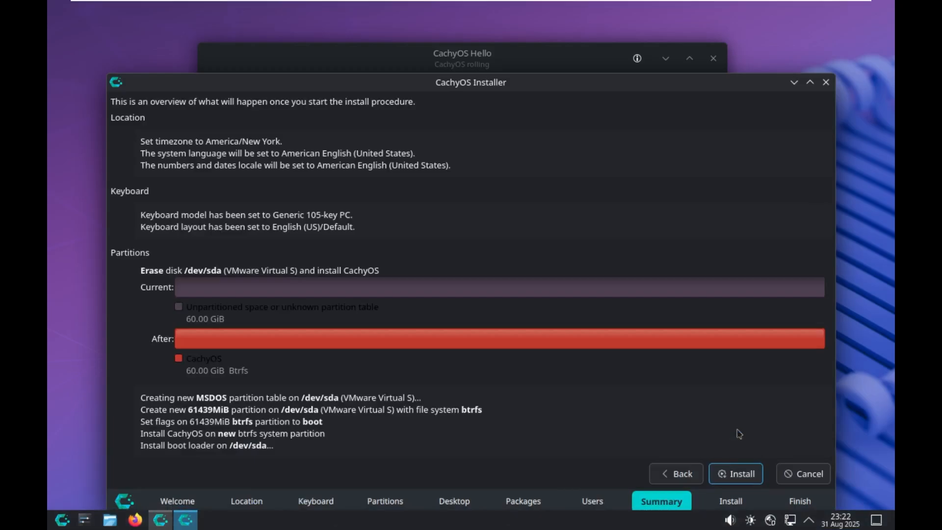
left_click(736, 473)
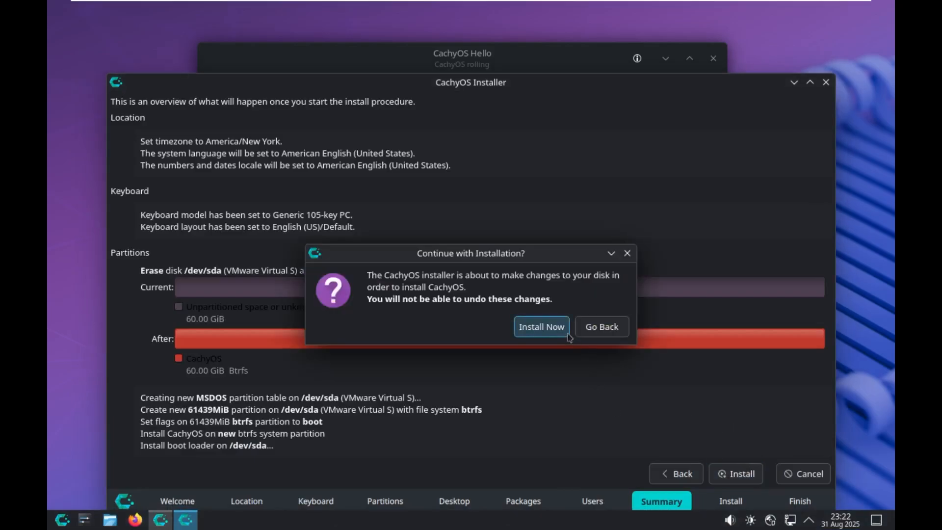
left_click(542, 326)
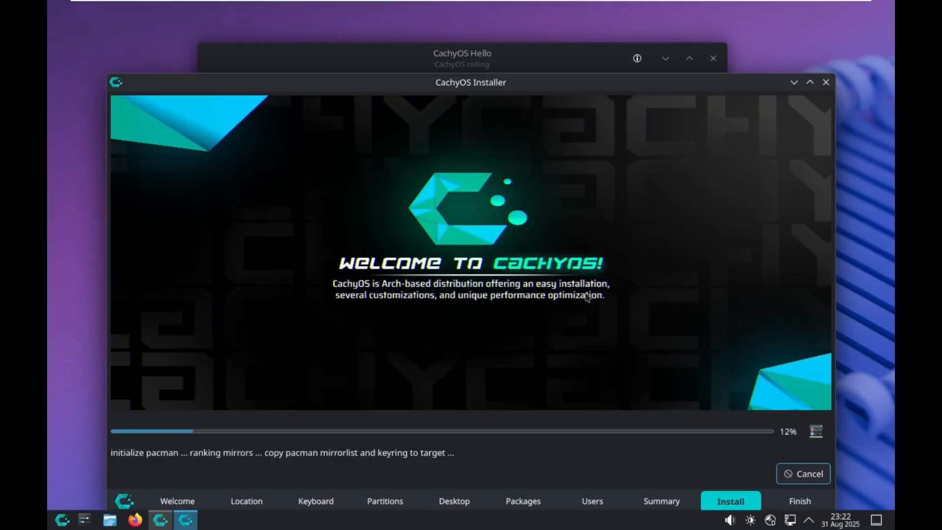
mouse_move(498, 308)
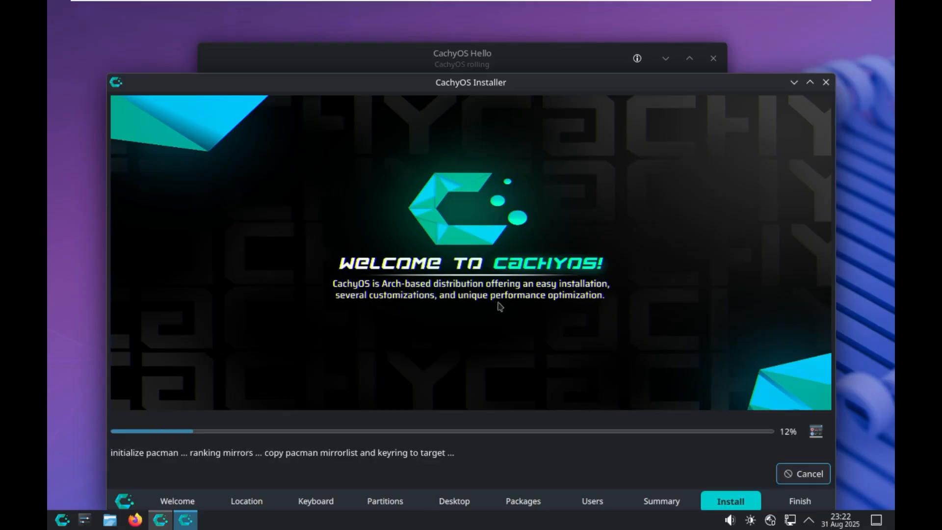
mouse_move(287, 516)
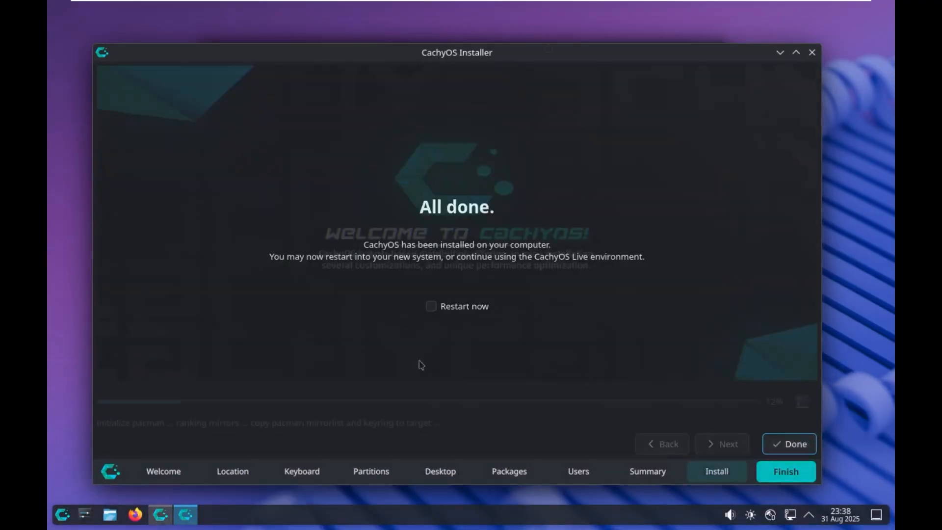
- Tick 'Restart now' and click Done to reboot into the installed system
left_click(431, 306)
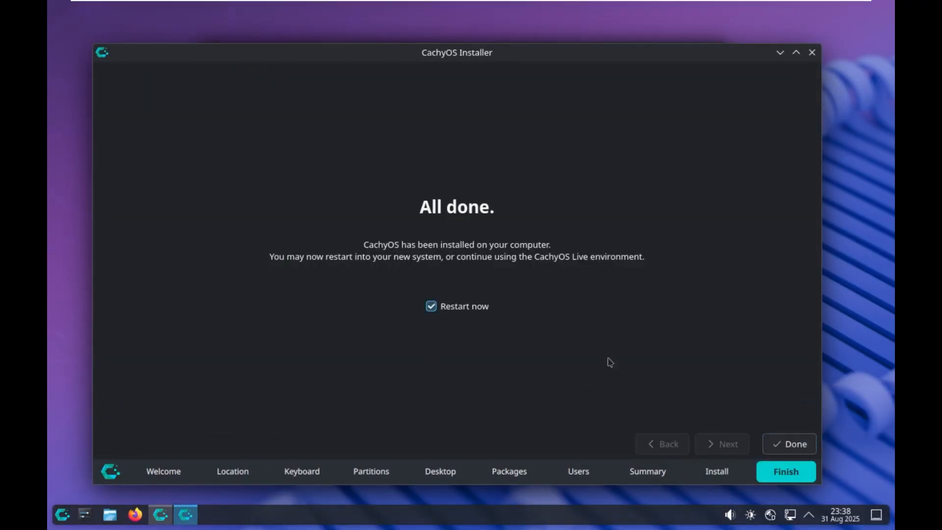
left_click(788, 444)
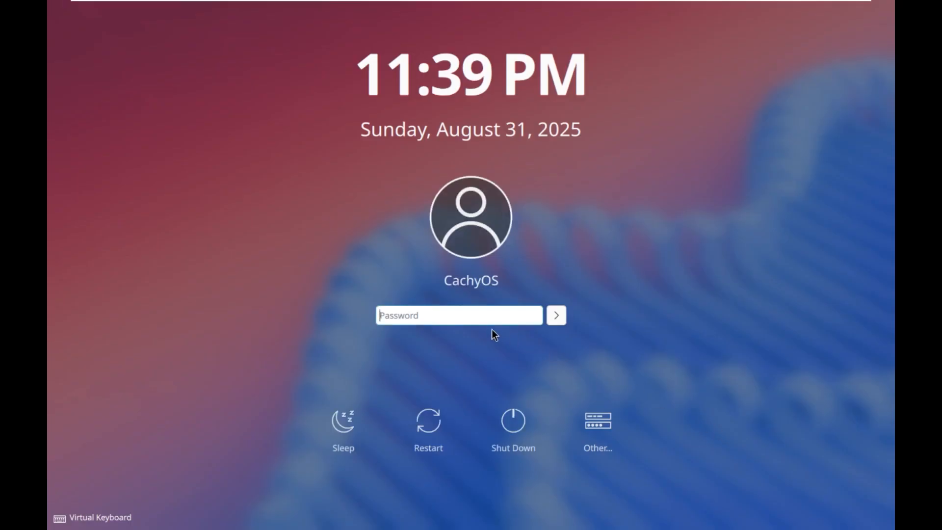
- Log in as the CachyOS user and close the CachyOS Hello window
left_click(556, 314)
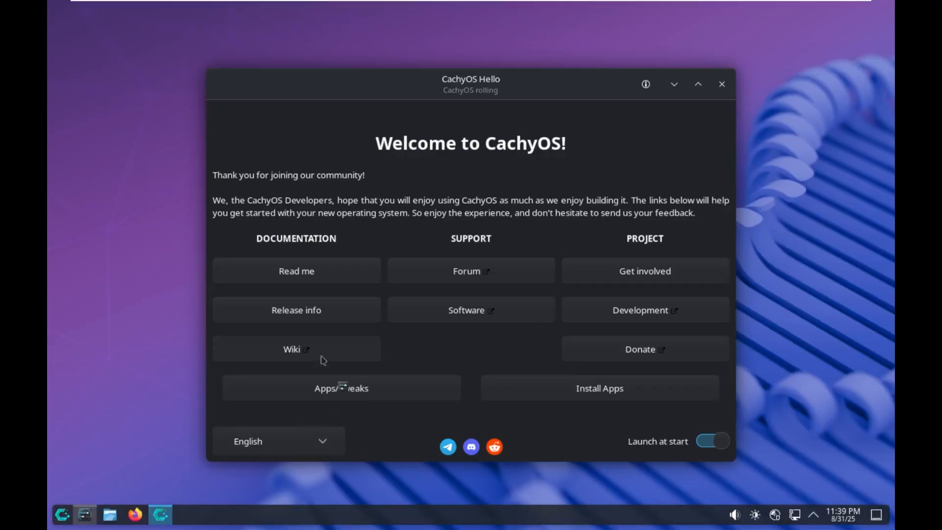
left_click(721, 84)
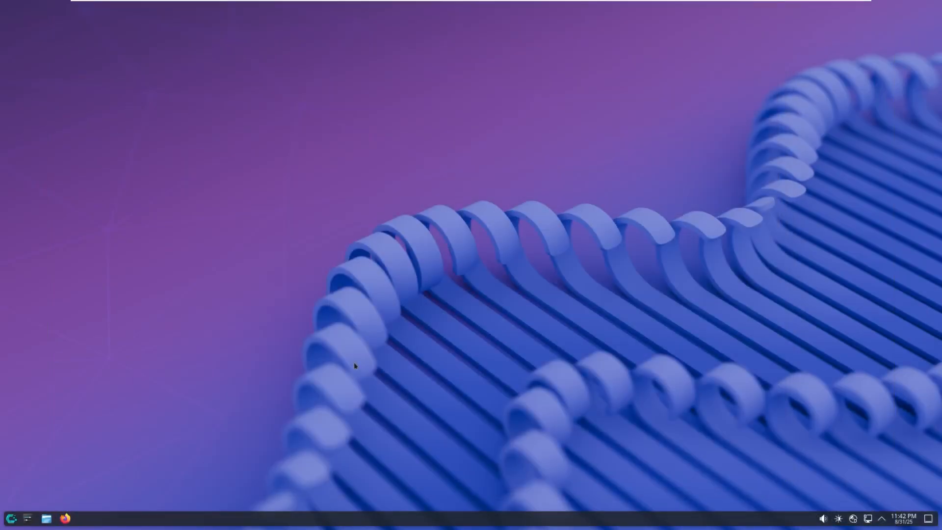
right_click(356, 368)
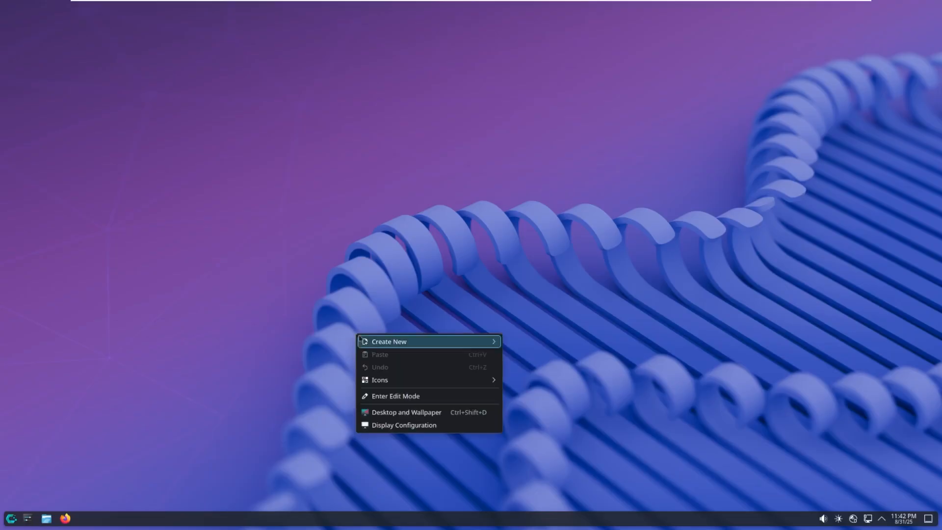
left_click(719, 145)
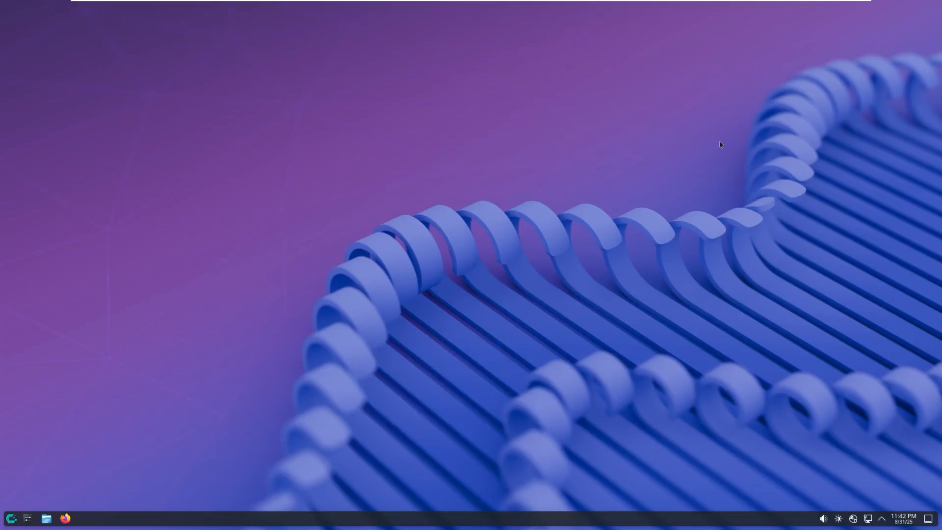
mouse_move(787, 331)
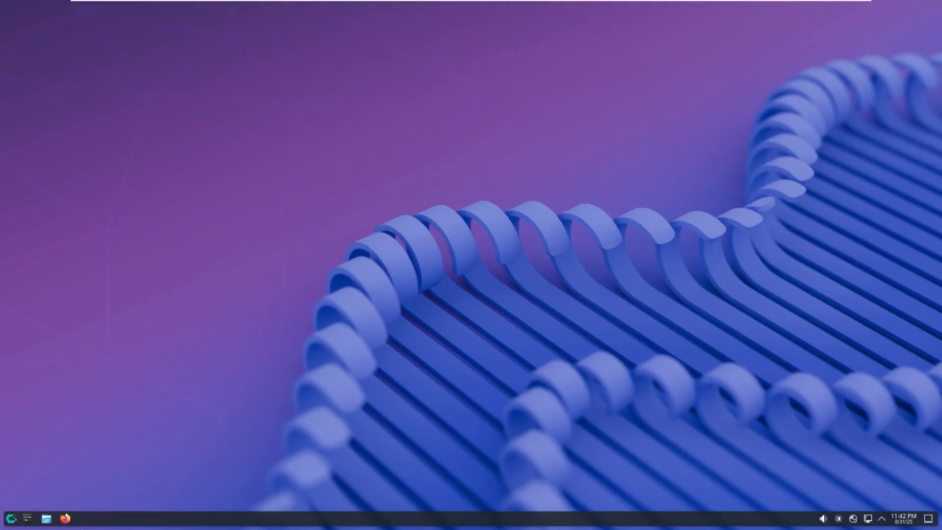
mouse_move(323, 500)
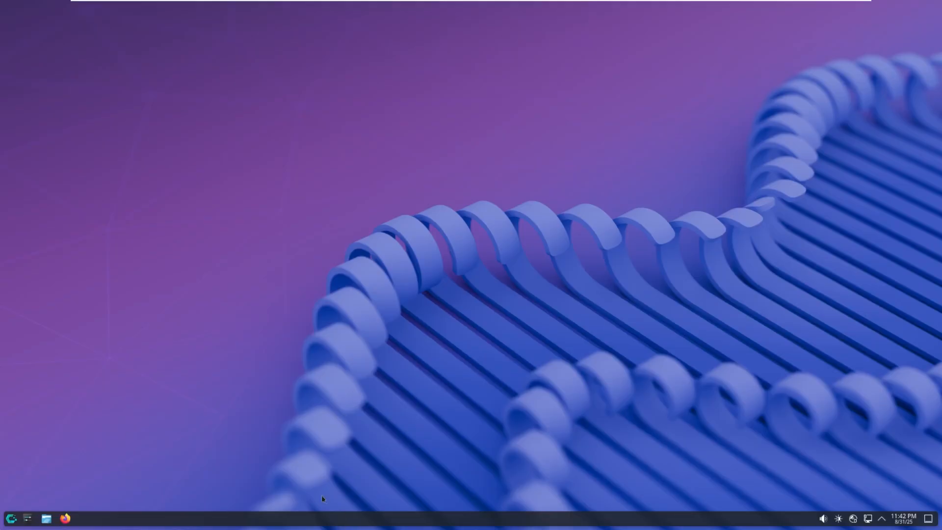
mouse_move(293, 491)
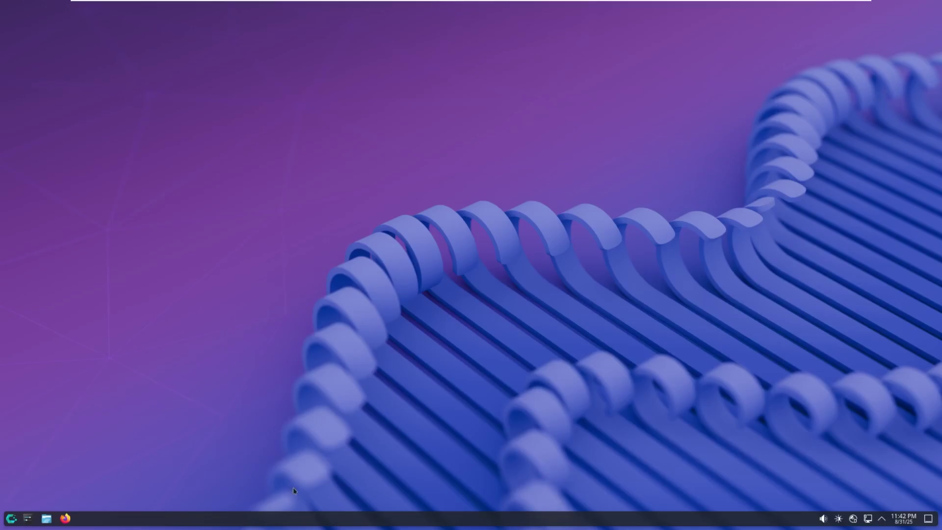
mouse_move(495, 499)
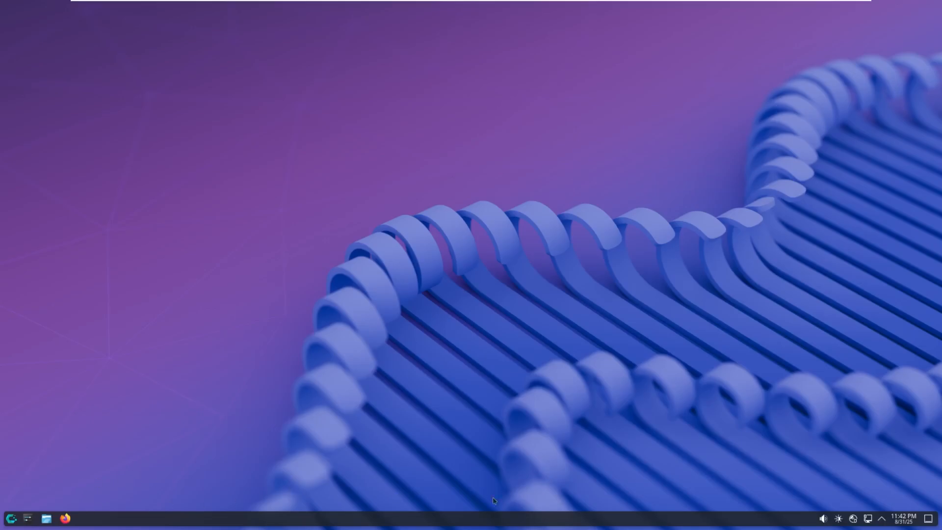
mouse_move(785, 486)
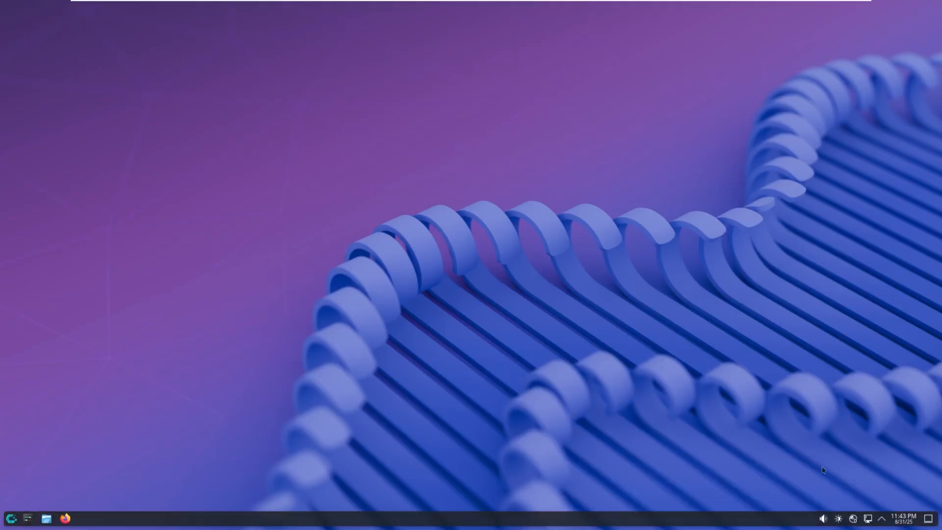
mouse_move(931, 519)
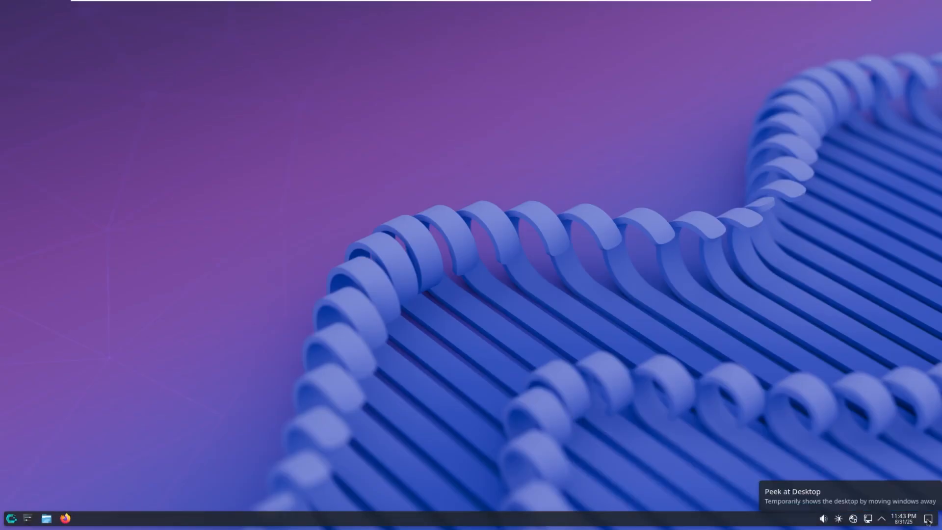
- View network connections, then dim screen brightness and restore it to 100%
left_click(902, 518)
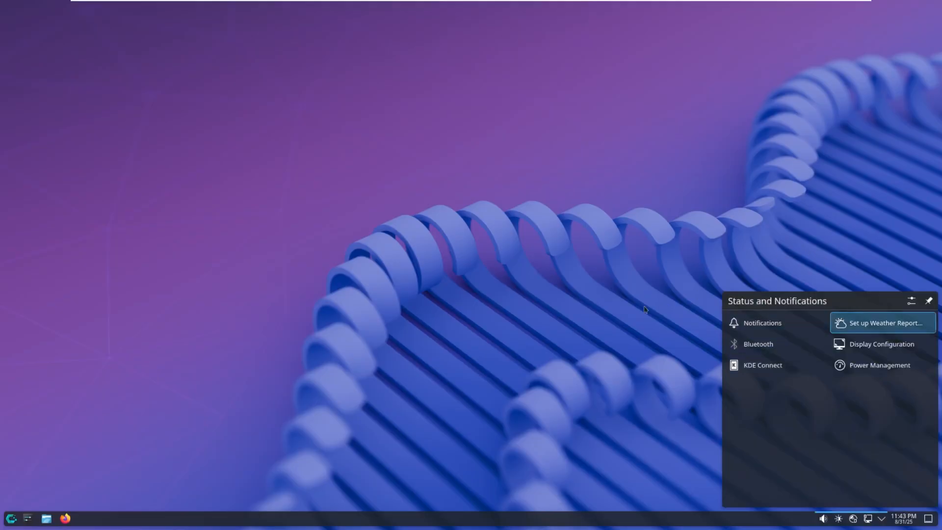
left_click(867, 518)
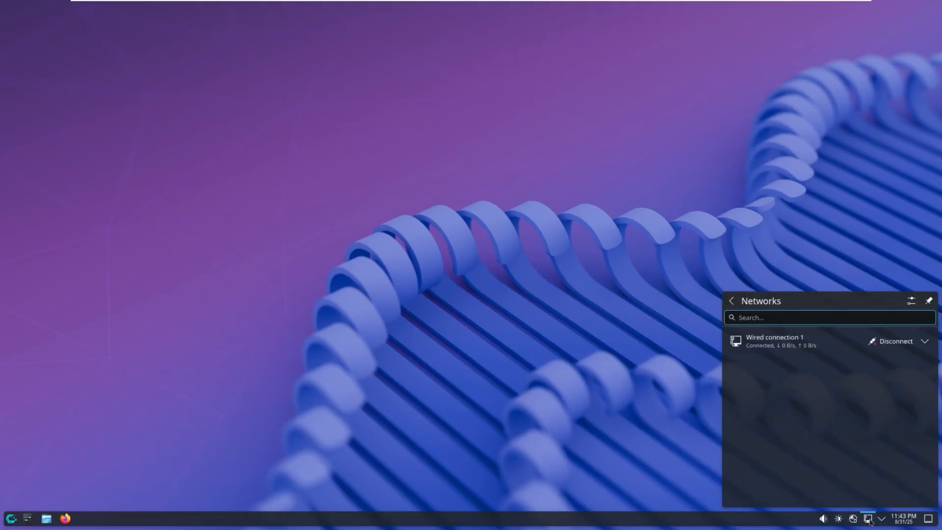
left_click(852, 518)
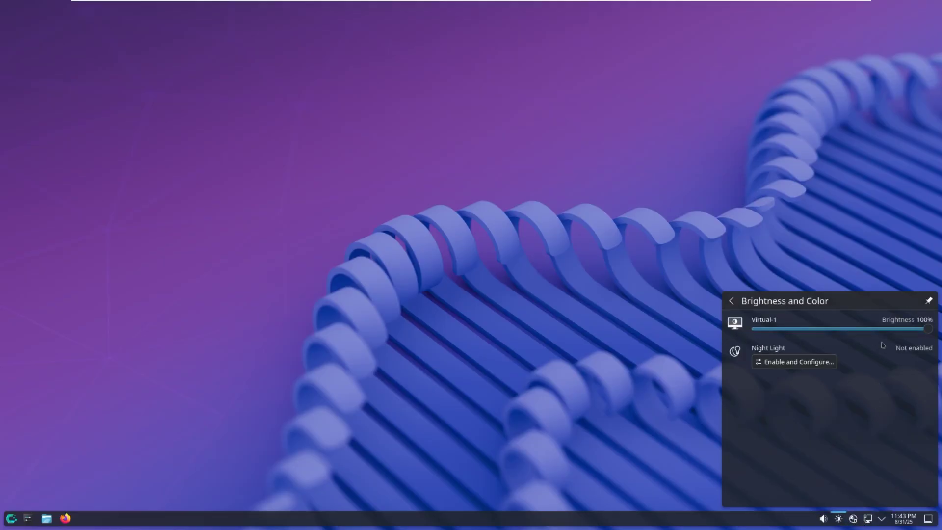
left_click_drag(927, 329, 784, 329)
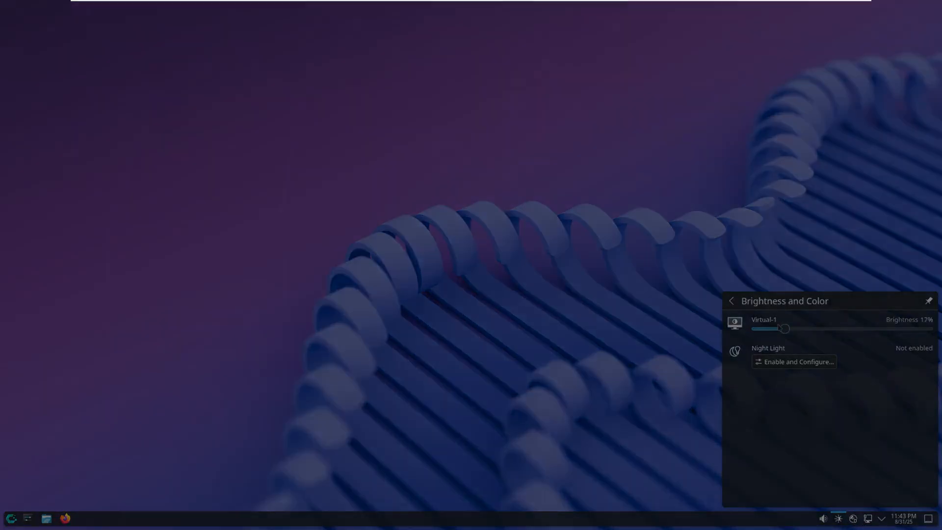
left_click_drag(783, 328, 931, 328)
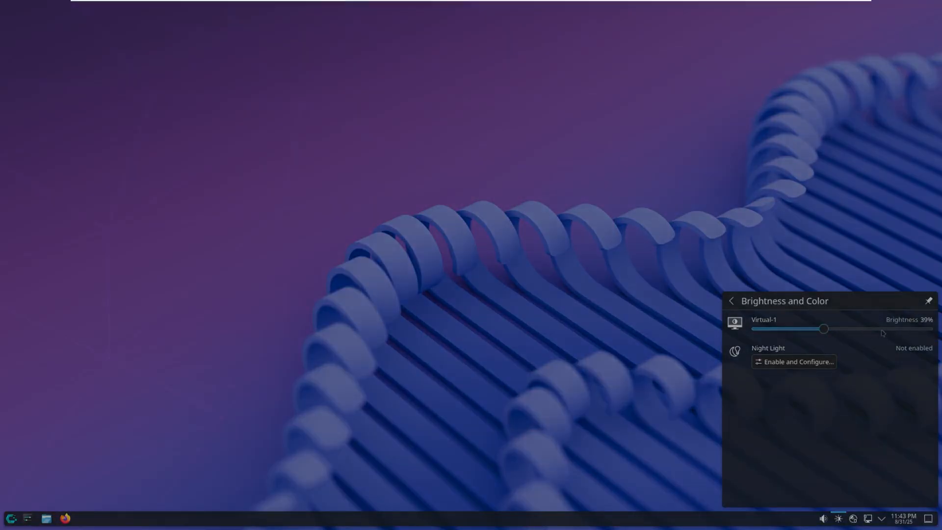
left_click_drag(824, 328, 931, 329)
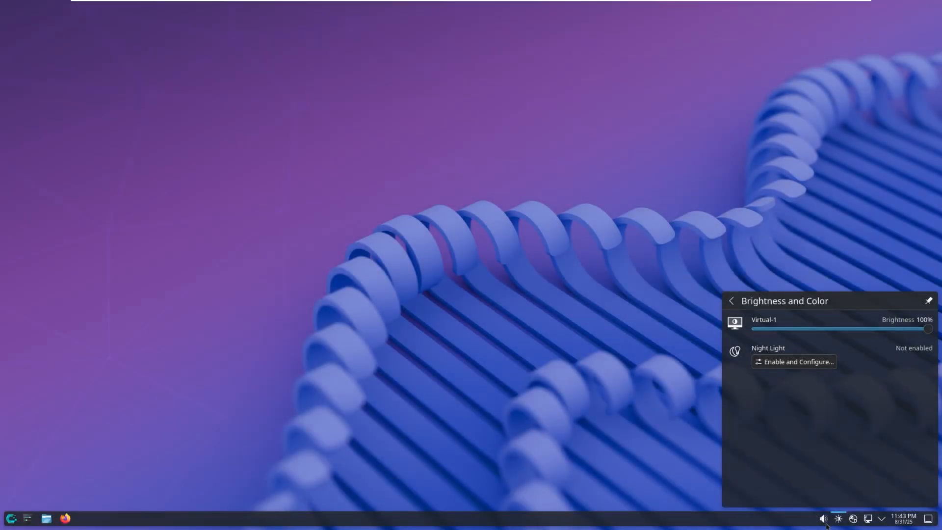
- Raise the speaker output volume from 40% to about 69%
left_click(823, 518)
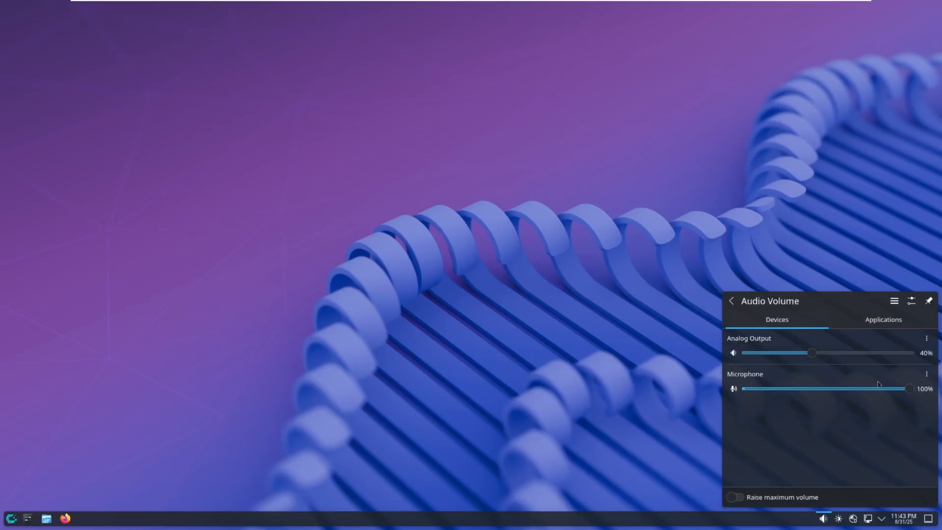
left_click_drag(811, 352, 858, 353)
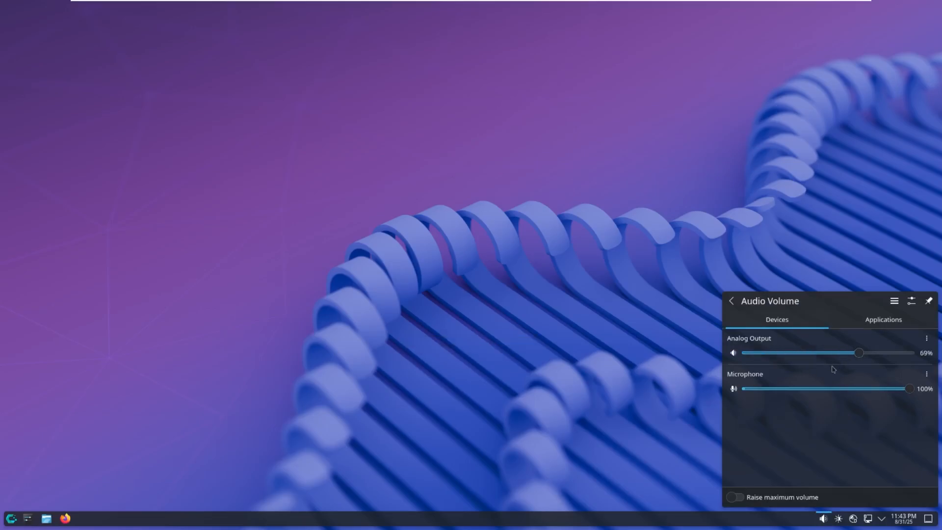
left_click_drag(913, 389, 872, 389)
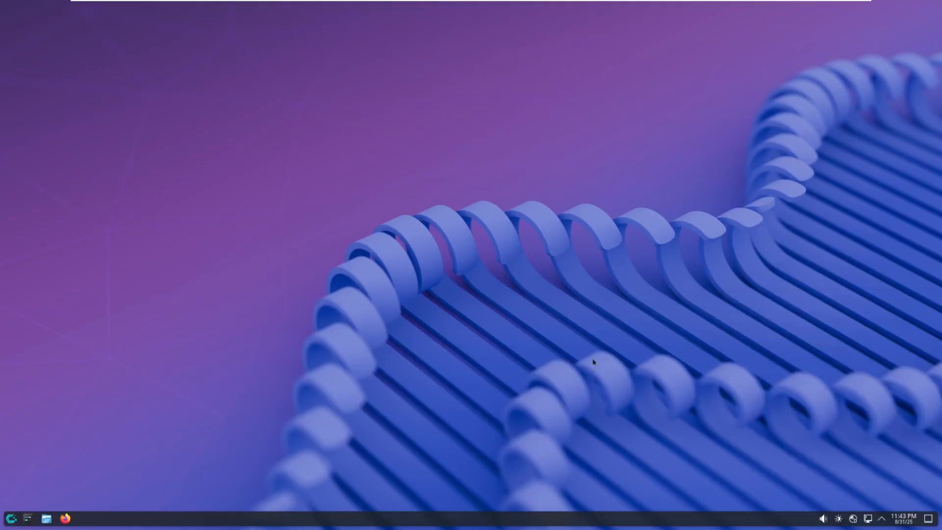
mouse_move(210, 472)
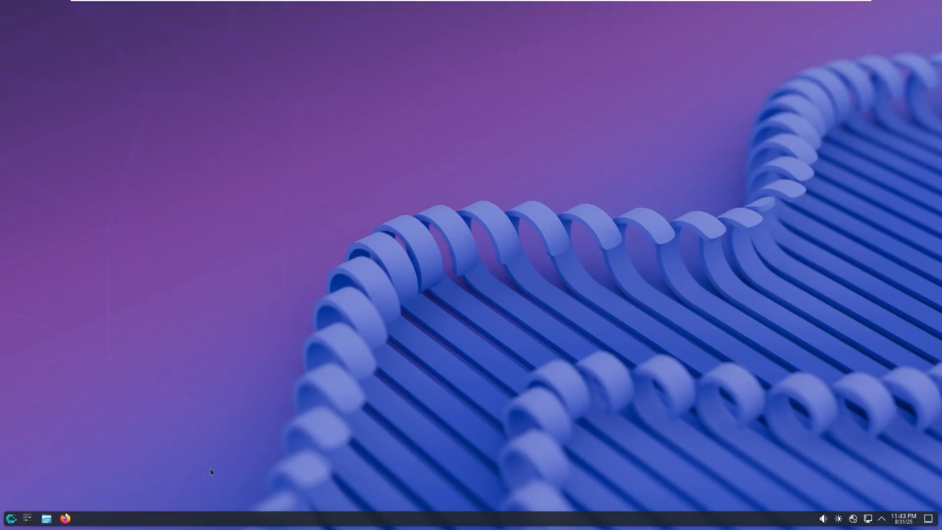
- Launch Firefox, open its main menu, then bring up Dolphin on the Home folder
left_click(64, 517)
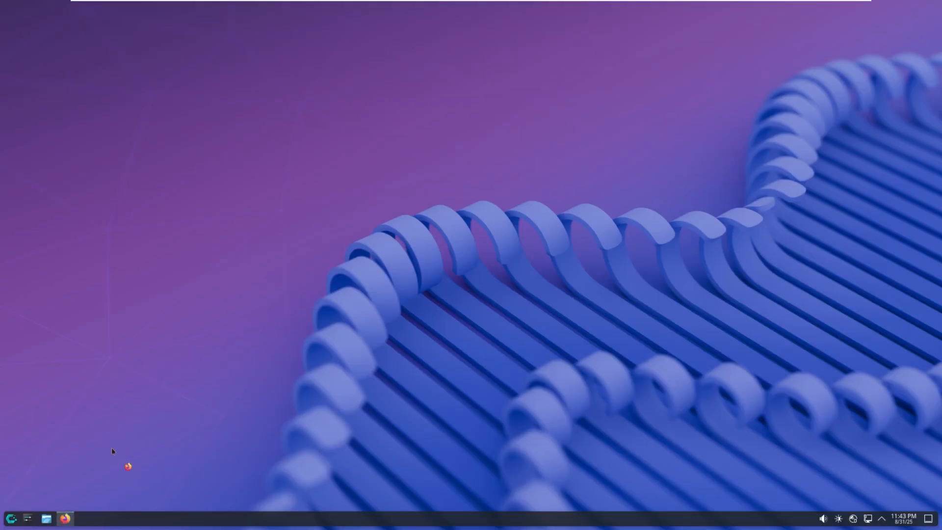
left_click(63, 517)
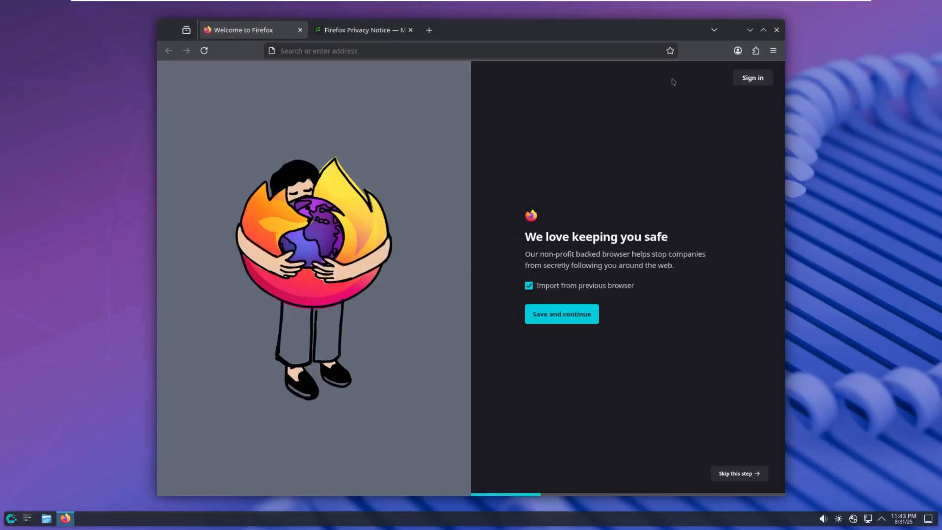
left_click(773, 50)
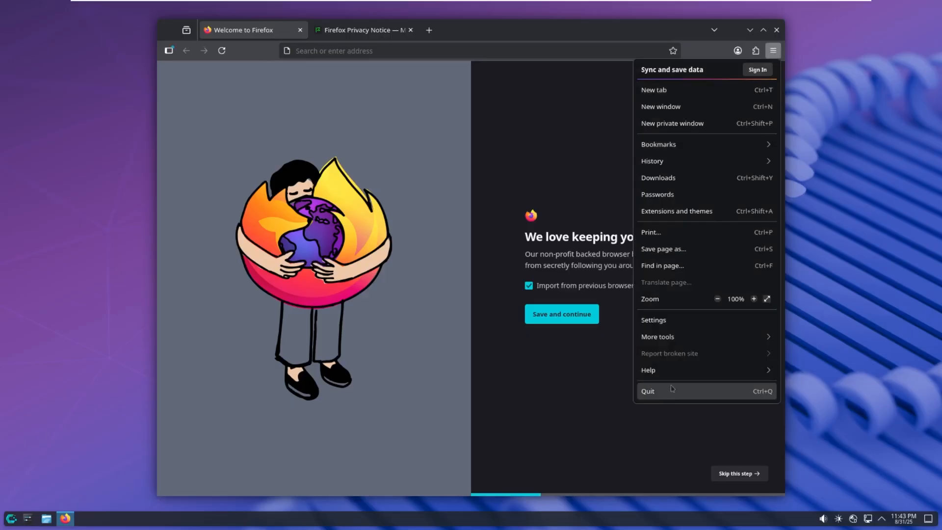
mouse_move(705, 308)
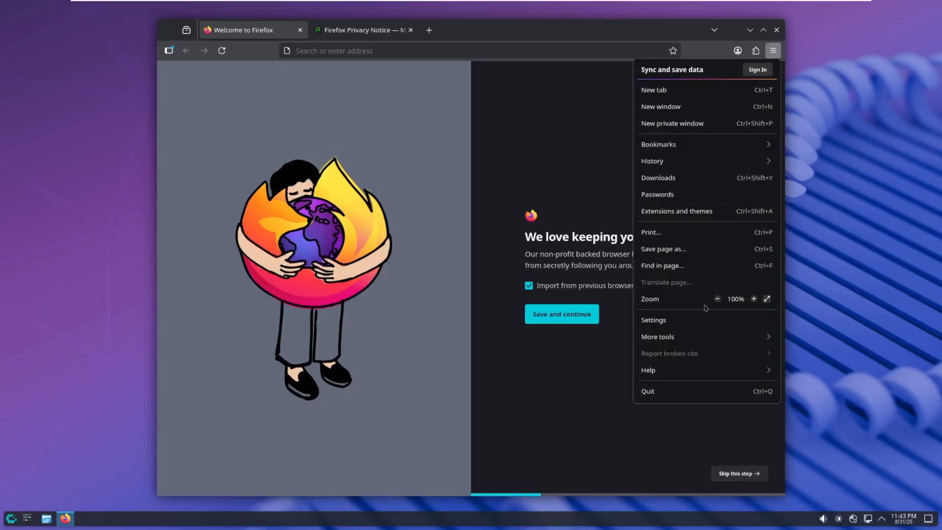
left_click(653, 319)
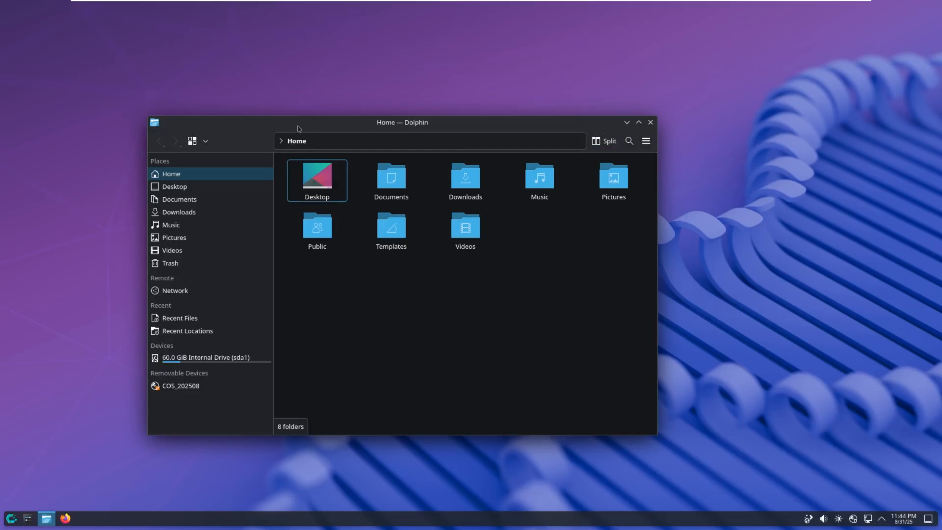
- Move the Dolphin window, check the empty Desktop folder, and close Dolphin
left_click_drag(401, 122, 450, 125)
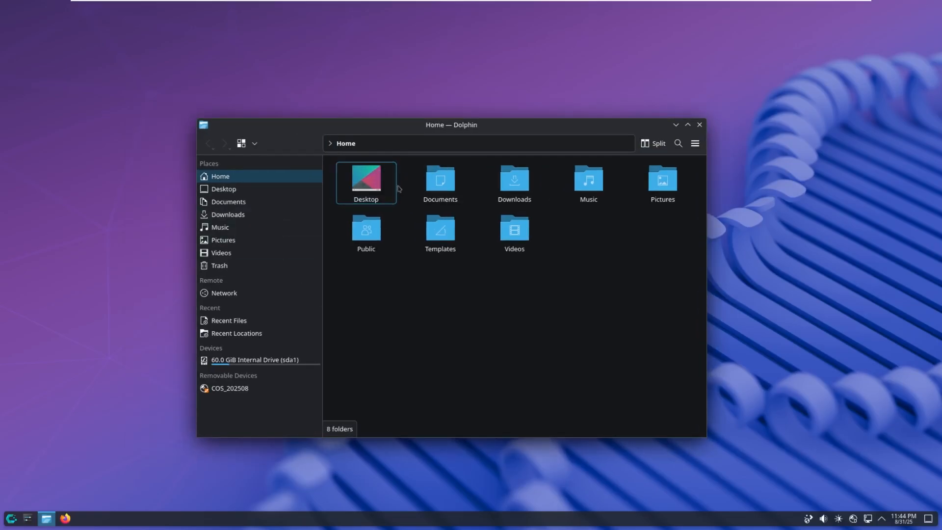
double_click(366, 180)
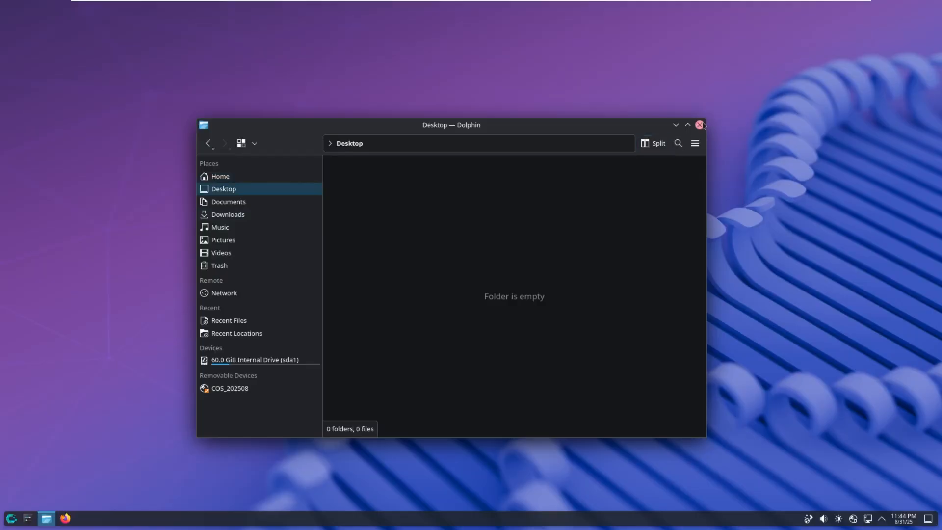
left_click(700, 125)
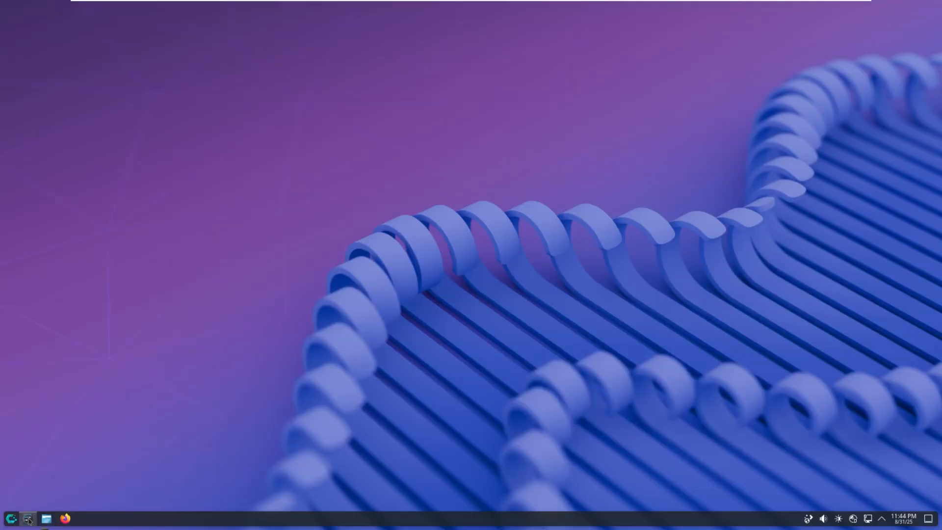
- Browse the launcher's All Applications, Internet, System and Utilities categories
left_click(29, 517)
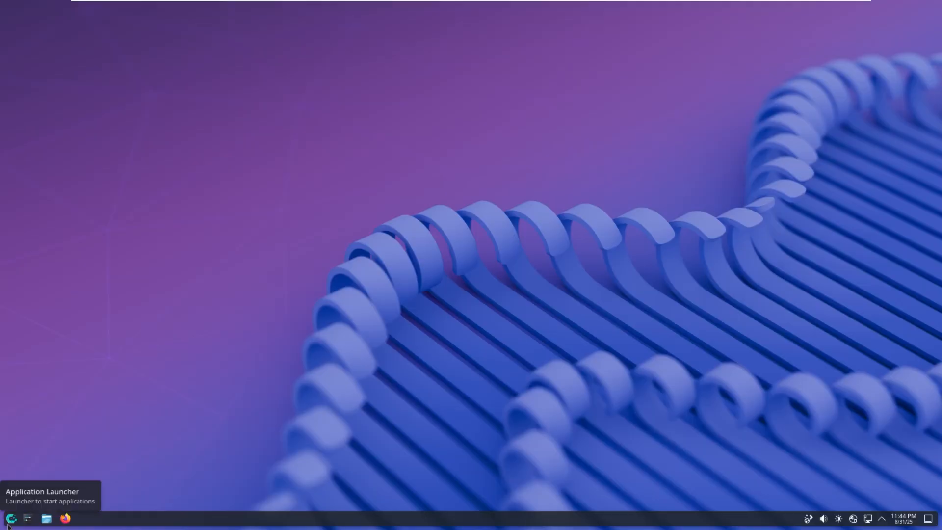
left_click(16, 517)
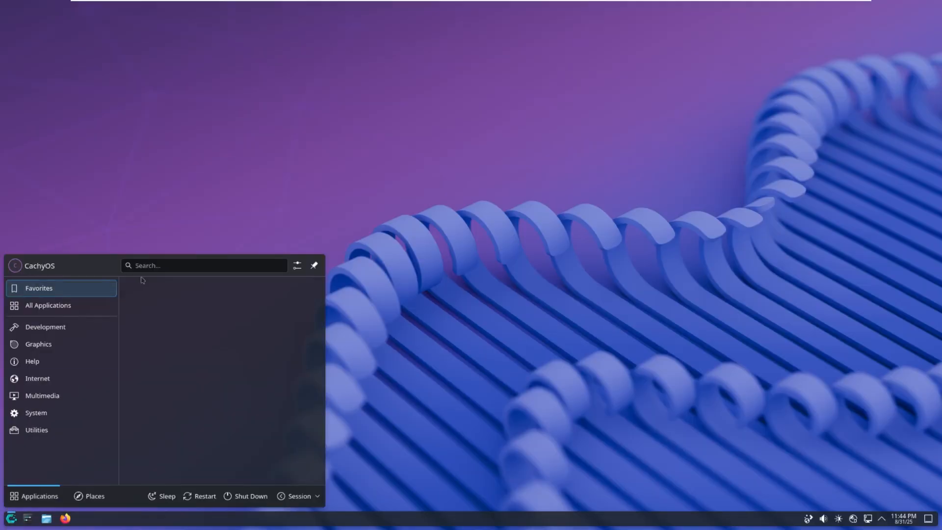
left_click(48, 305)
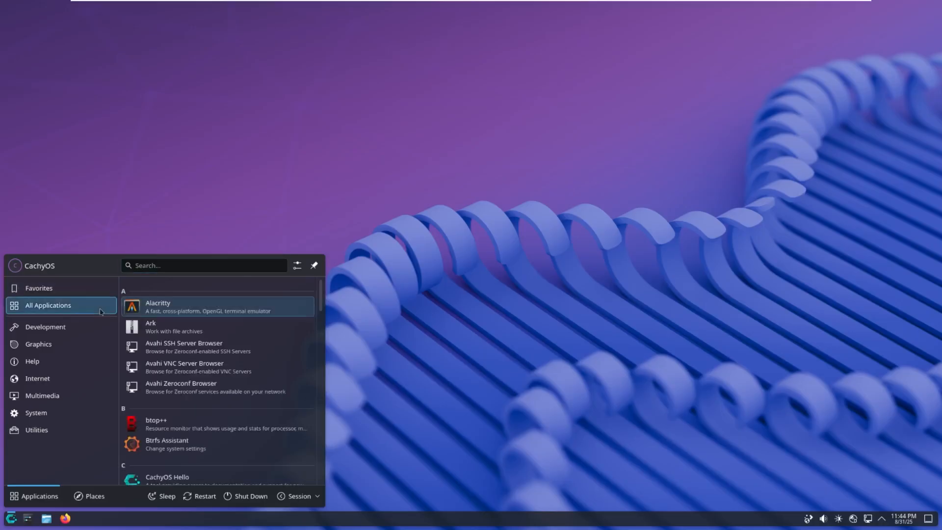
scroll("down", 3)
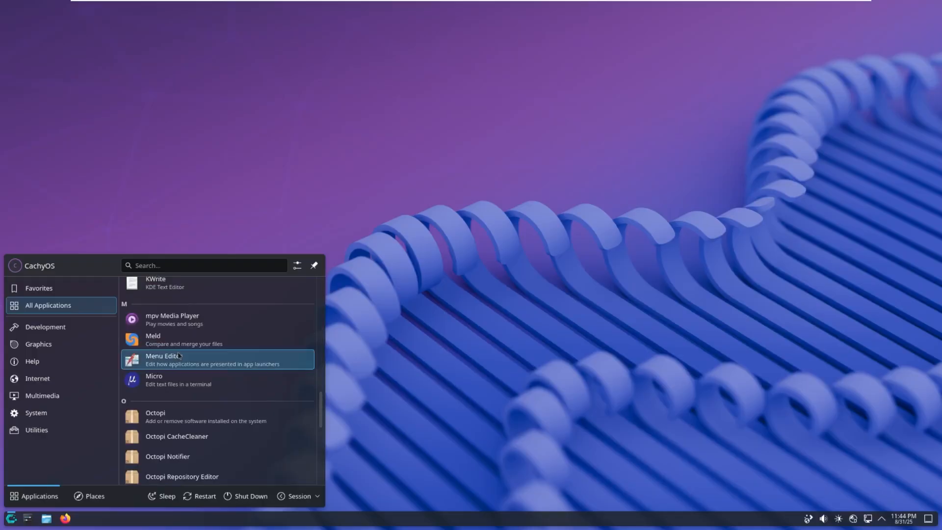
scroll("down", 3)
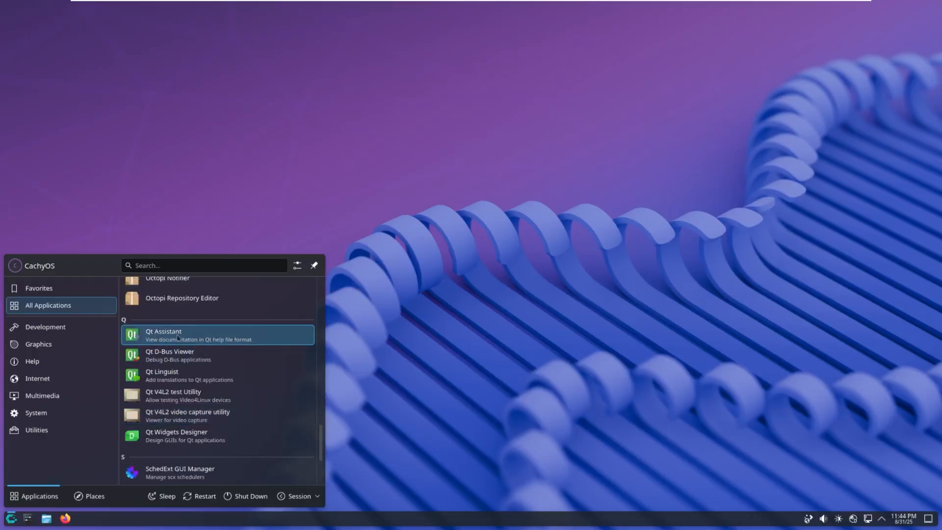
mouse_move(180, 355)
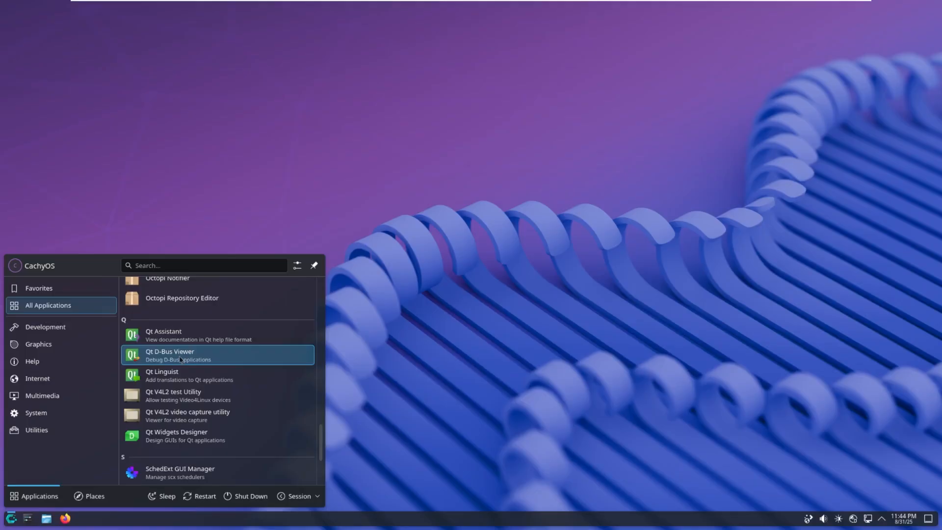
scroll("down", 3)
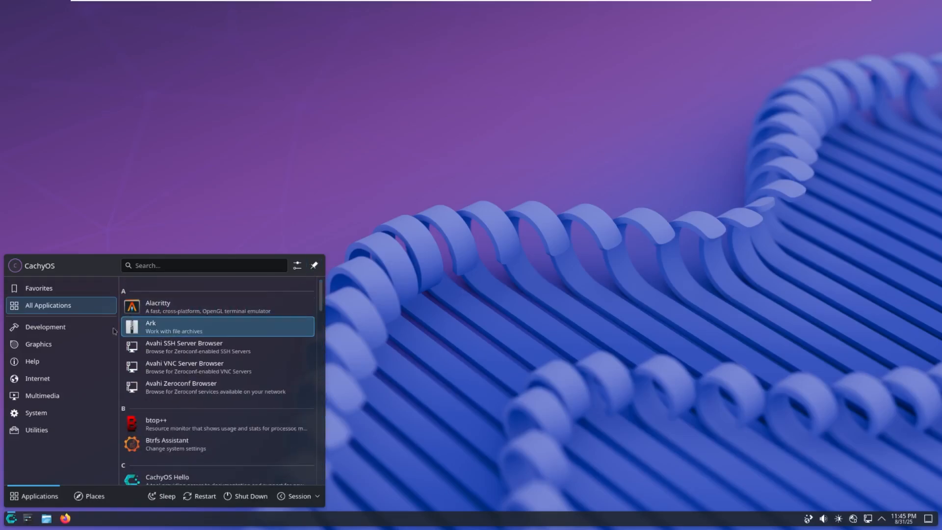
left_click(45, 326)
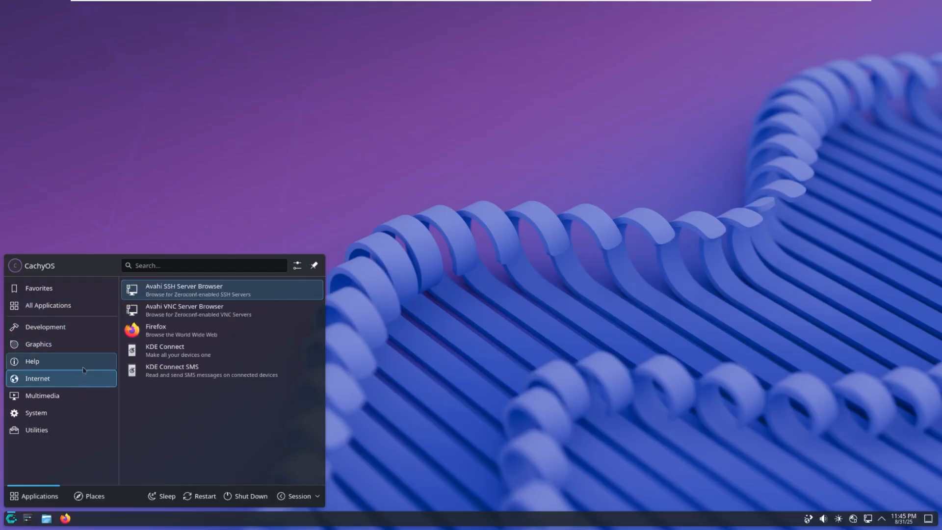
mouse_move(170, 347)
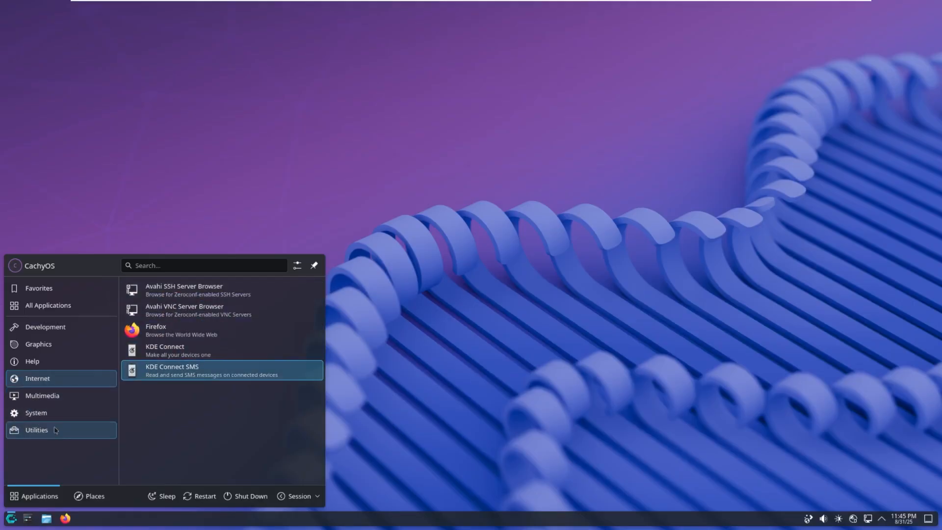
left_click(35, 412)
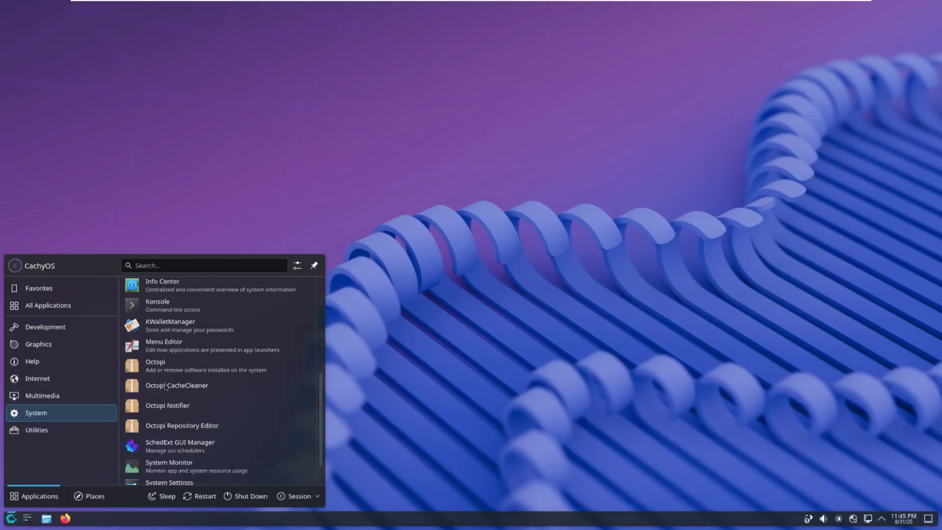
left_click(36, 429)
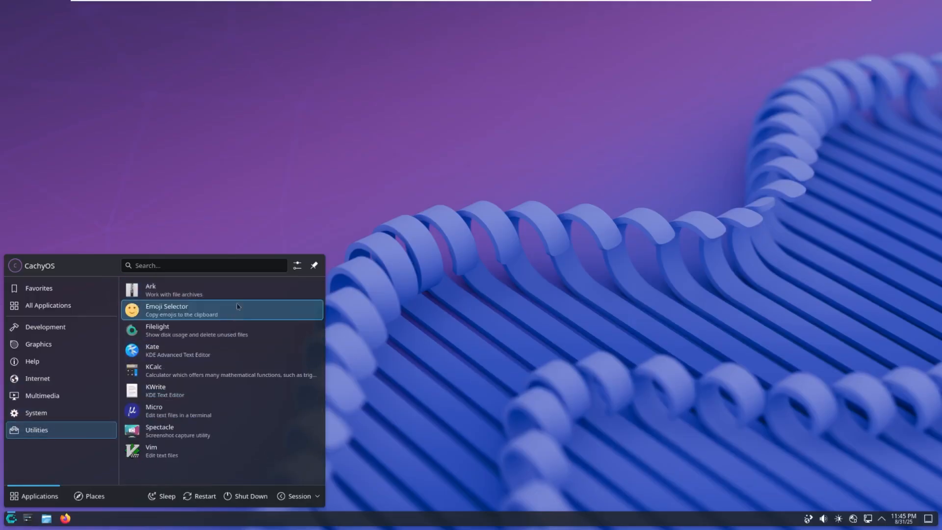
mouse_move(219, 308)
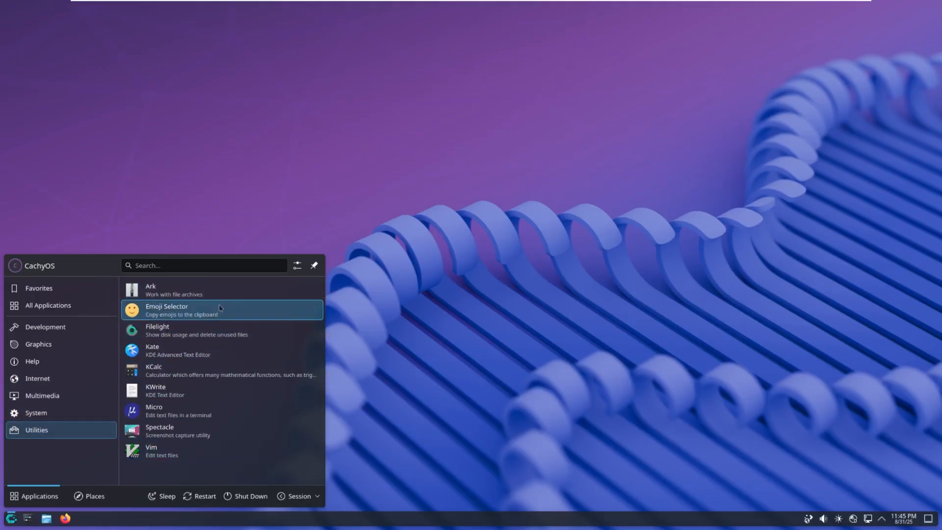
- Launch Vim from Utilities, close its Konsole window, and bring up System Settings
left_click(151, 447)
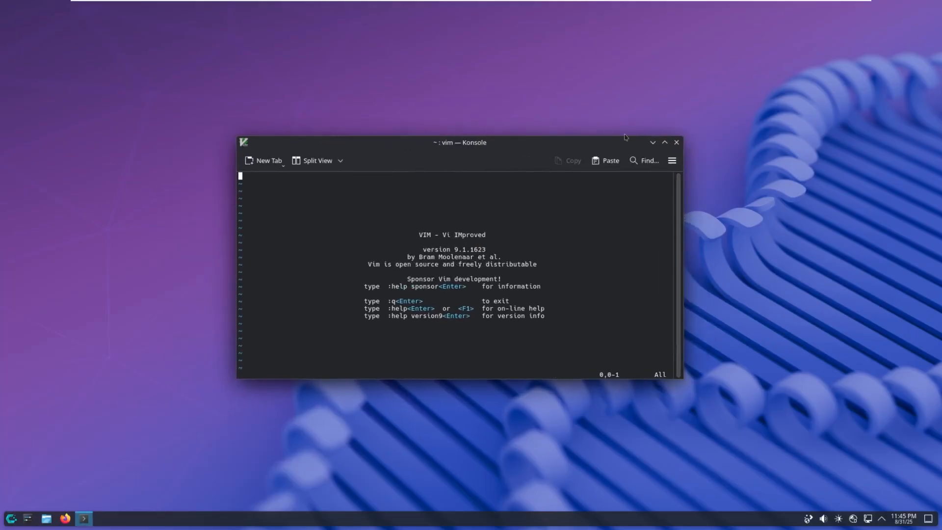
left_click(677, 142)
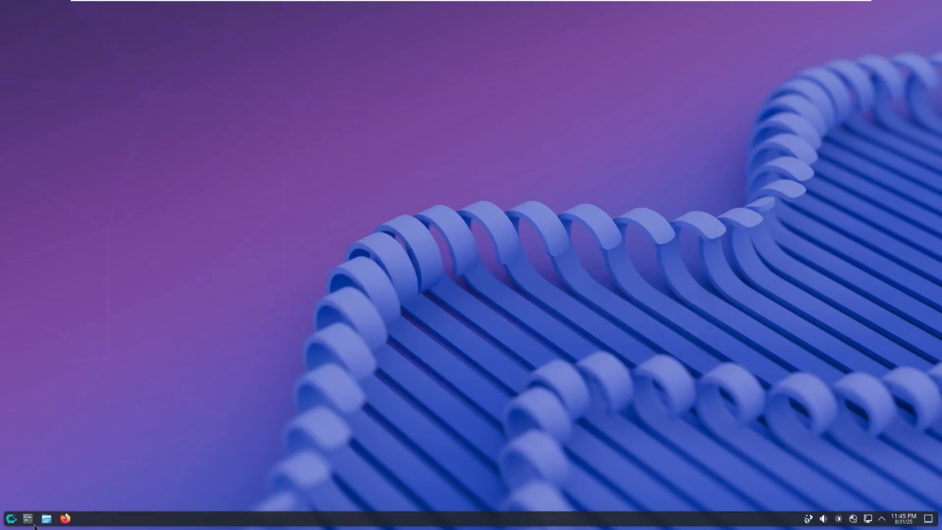
left_click(29, 517)
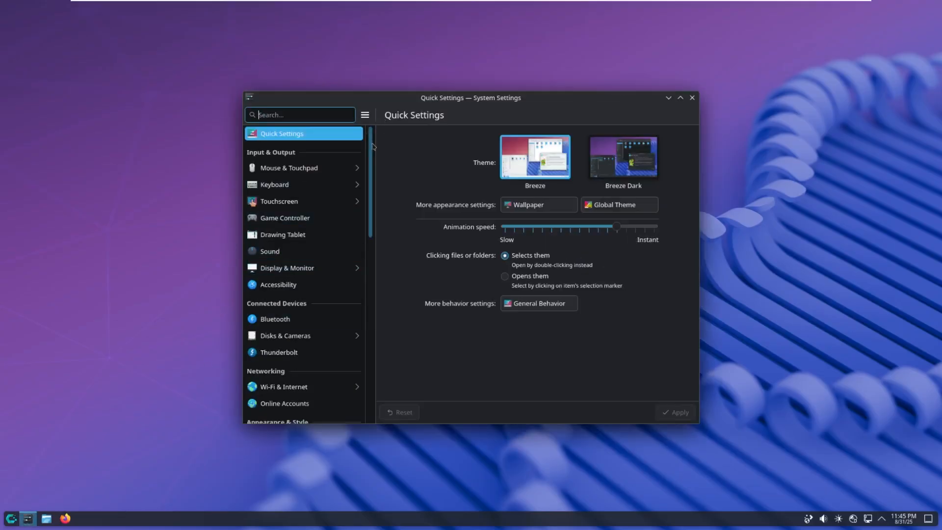
- View Mouse & Touchpad, Disks & Cameras and About this System (Wayland), then close Settings
scroll("down", 3)
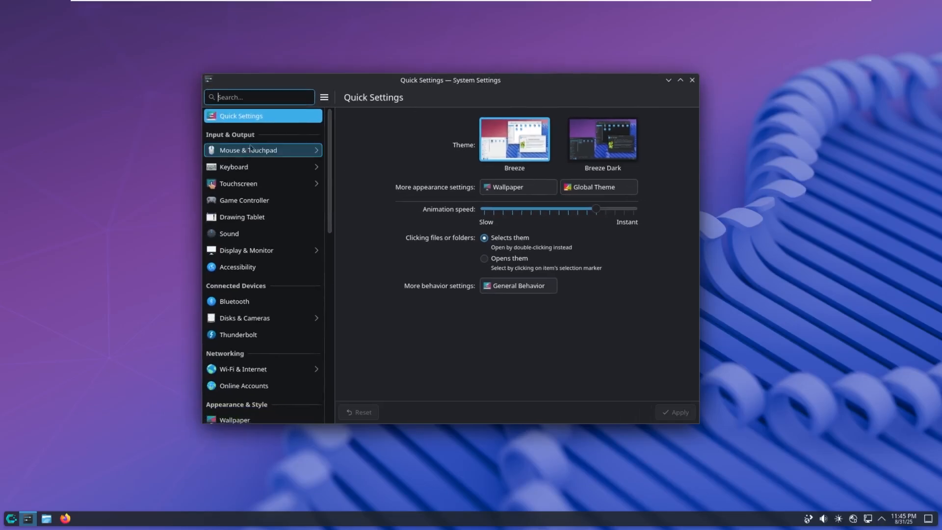
left_click(252, 150)
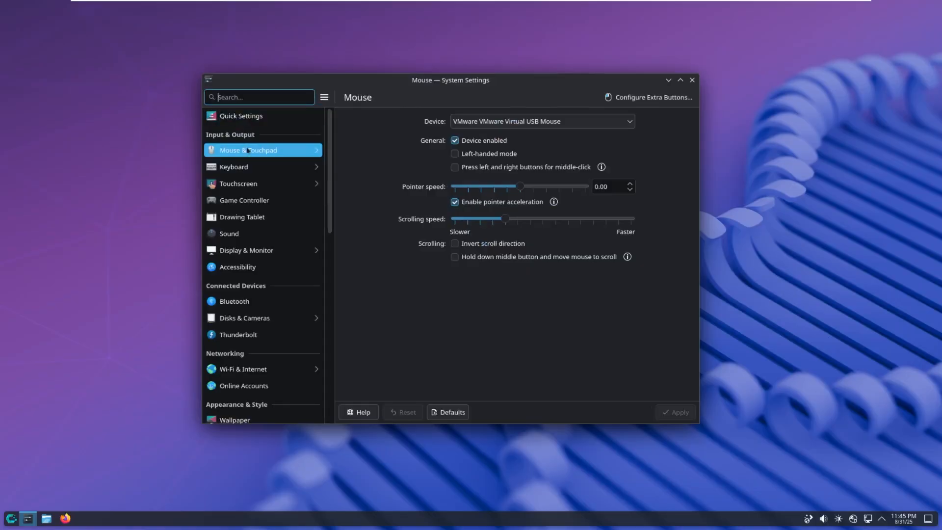
left_click(244, 318)
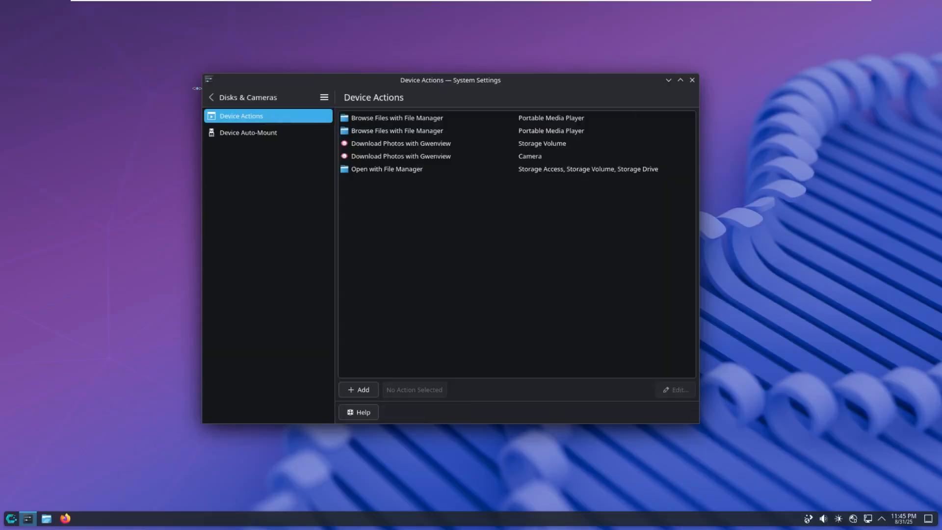
left_click(210, 96)
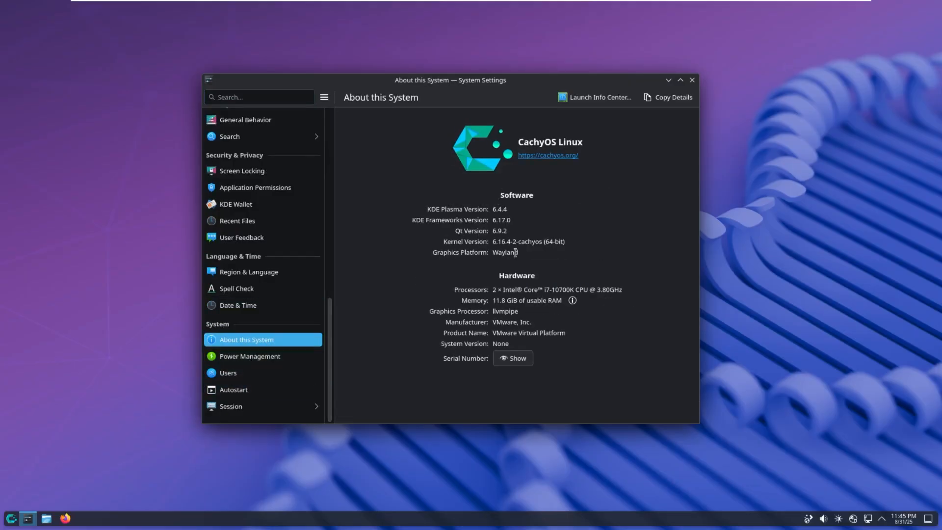
double_click(505, 252)
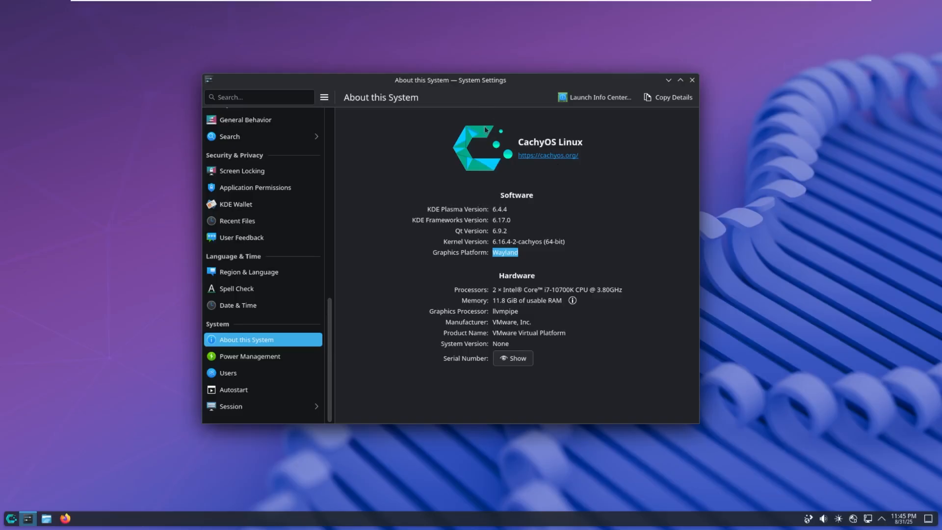
mouse_move(575, 249)
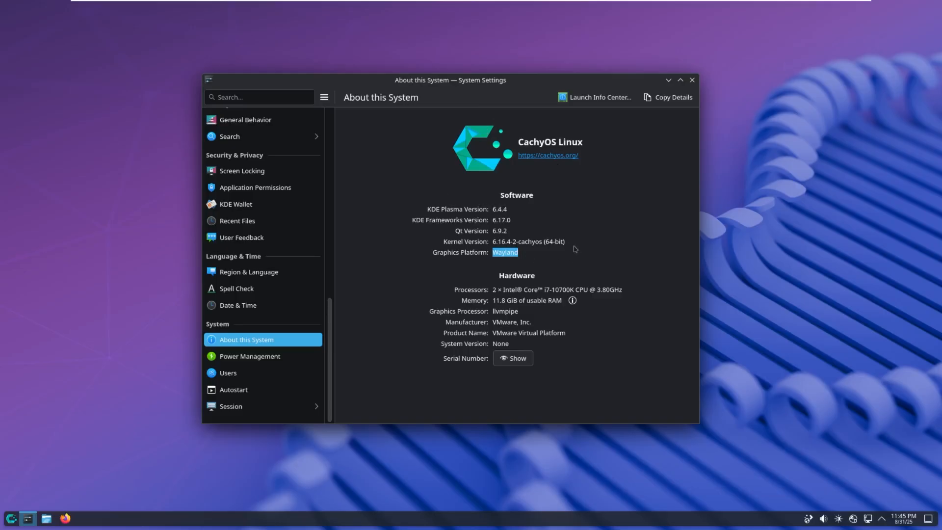
mouse_move(675, 85)
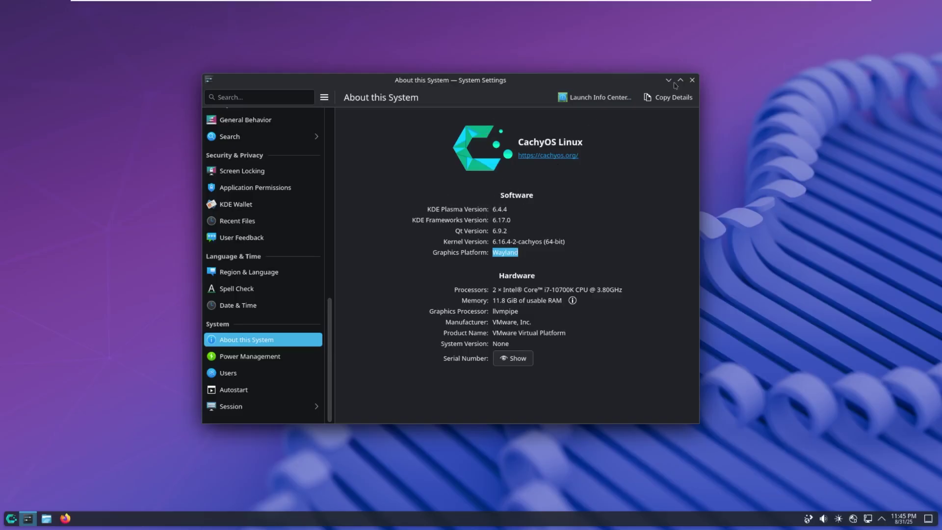
left_click(691, 80)
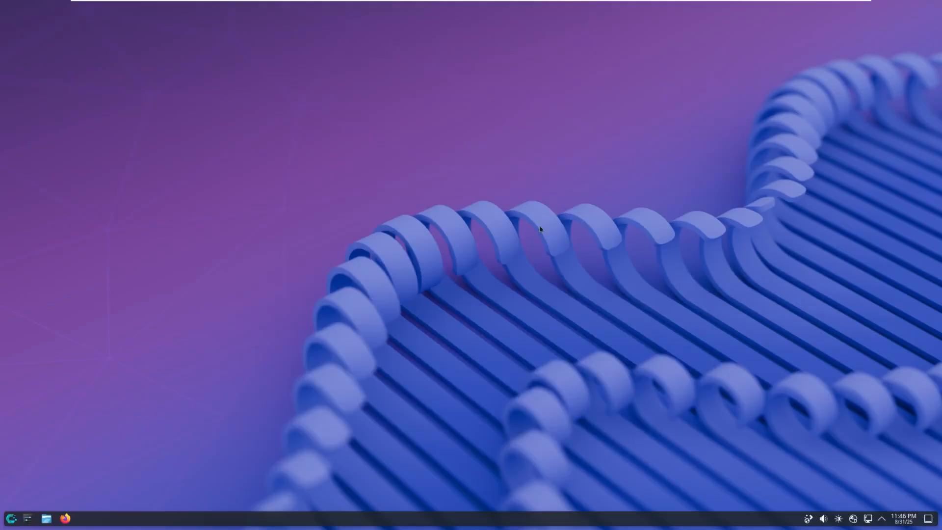
- In Edit Mode, add an Application Menu Bar panel and Comic Strip widget, then exit
right_click(540, 229)
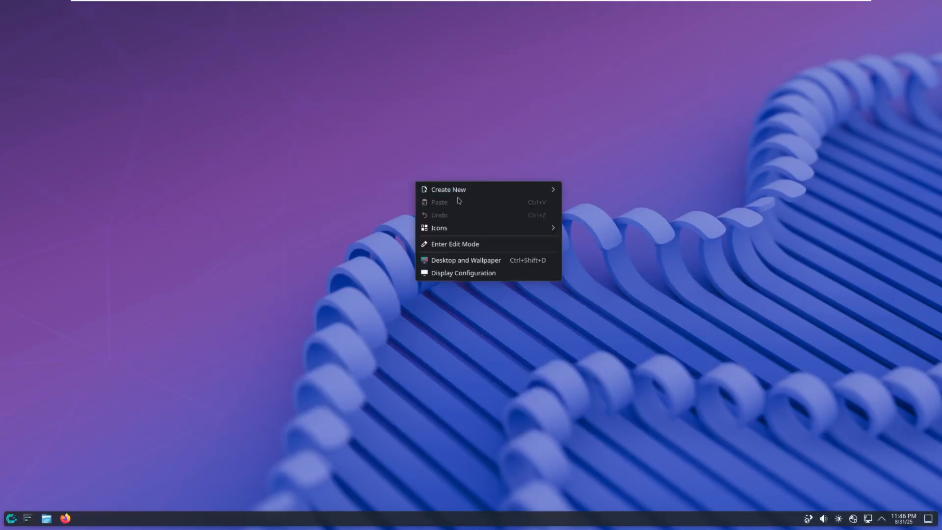
mouse_move(467, 190)
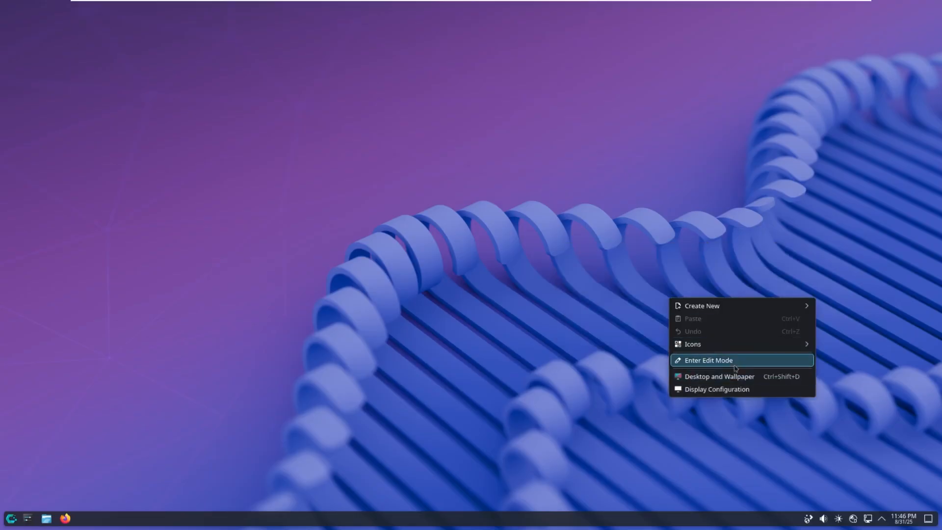
left_click(708, 360)
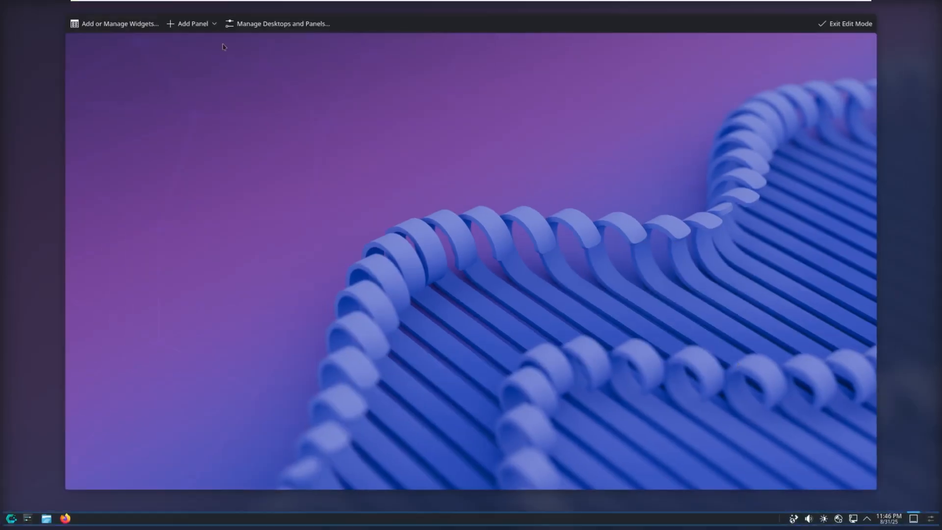
left_click(190, 23)
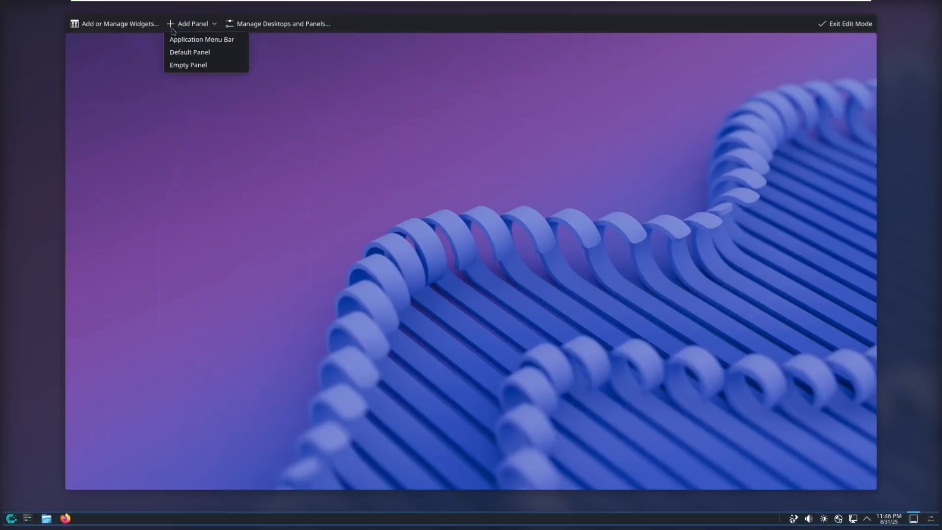
left_click(120, 23)
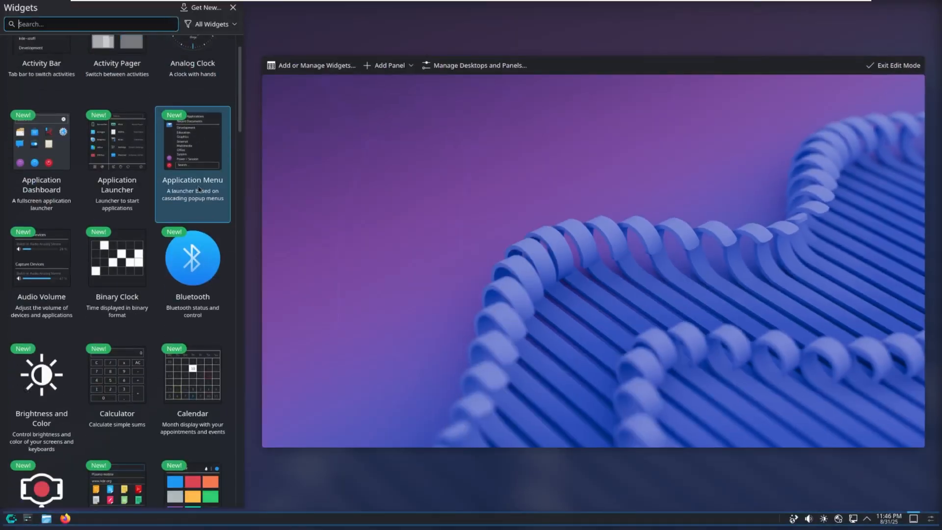
scroll("down", 3)
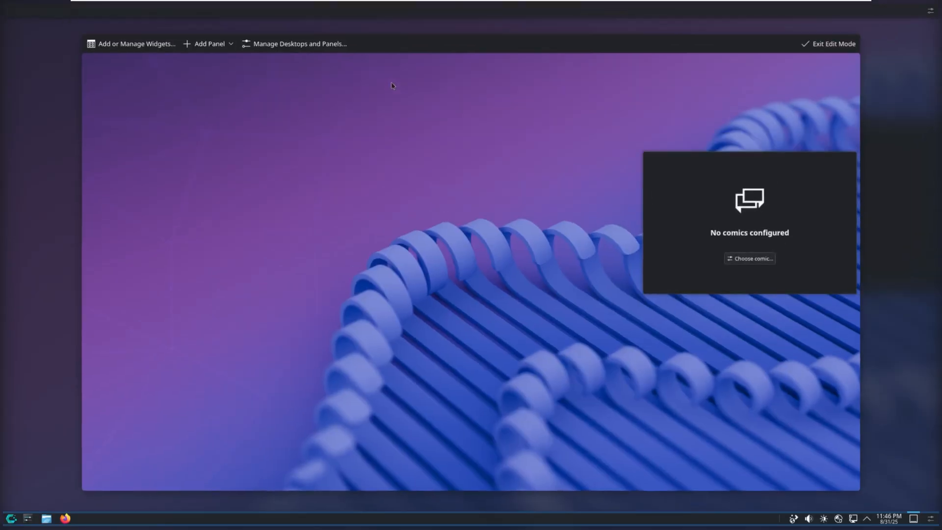
mouse_move(395, 120)
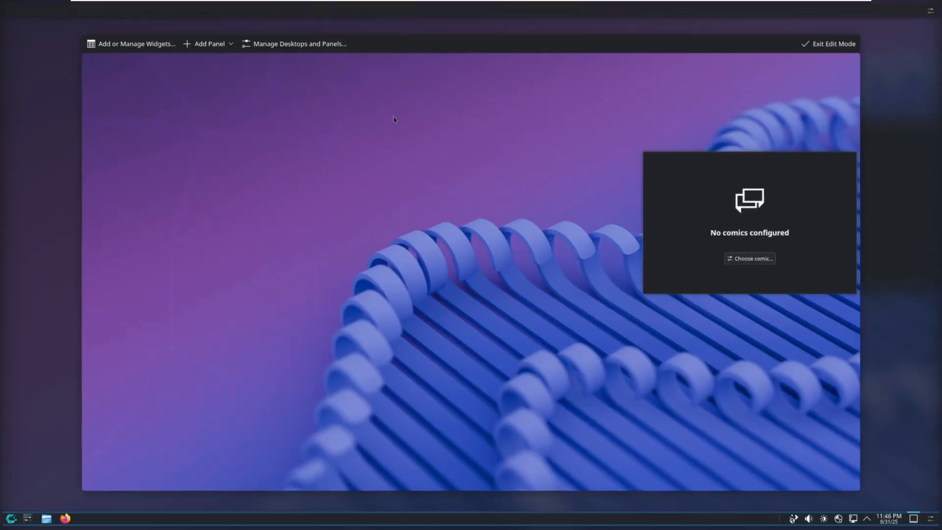
left_click(827, 43)
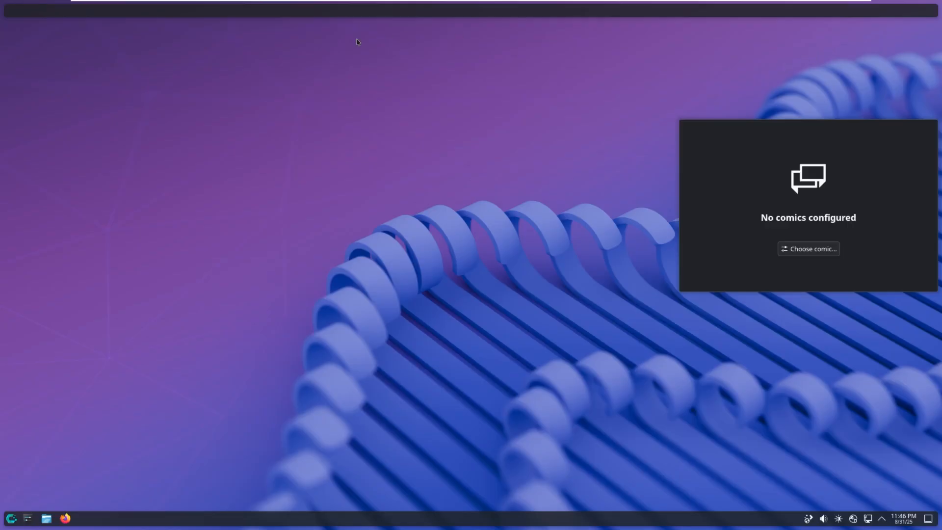
mouse_move(19, 510)
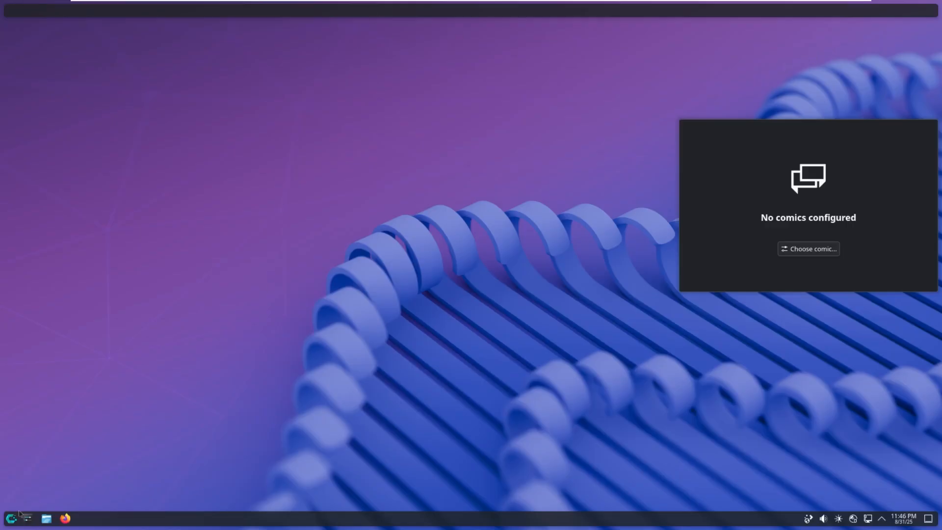
- Briefly open Firefox and Dolphin, then open the Comic Strip widget's Choose comic settings
left_click(11, 516)
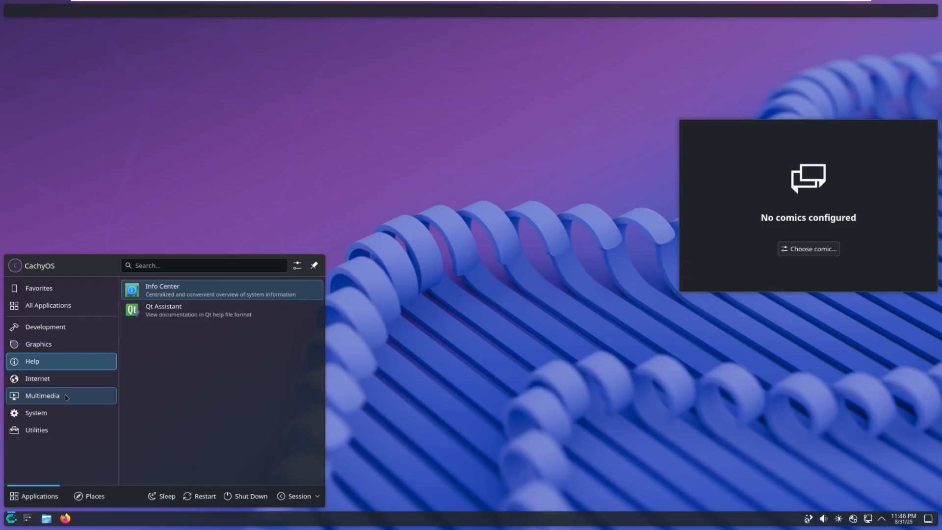
left_click(36, 412)
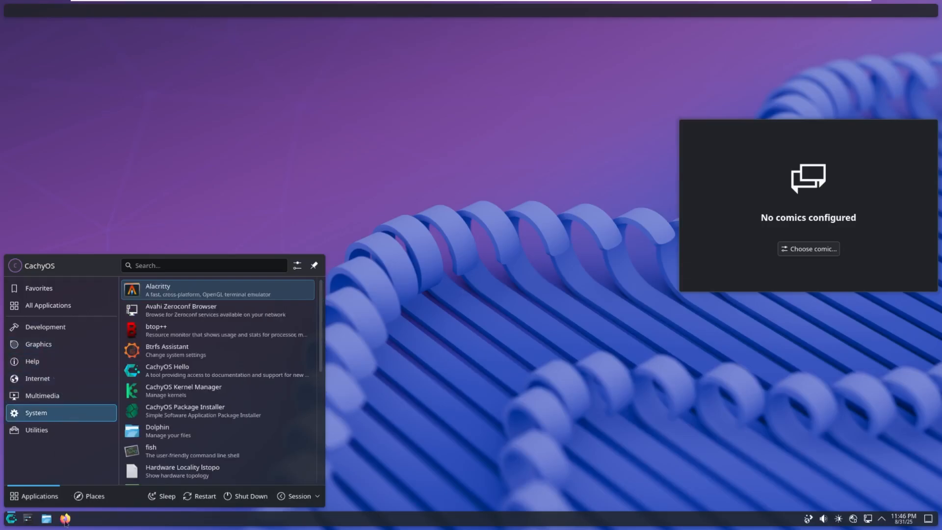
left_click(63, 516)
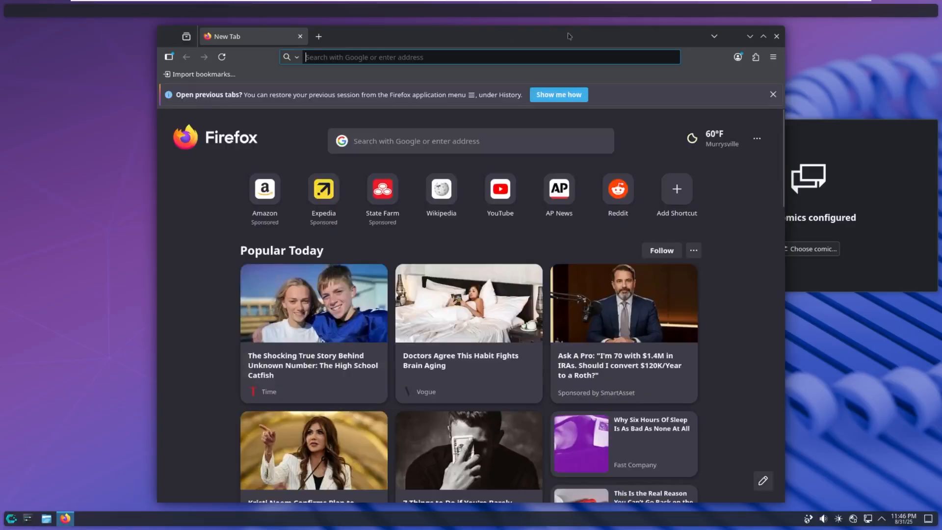
left_click(748, 36)
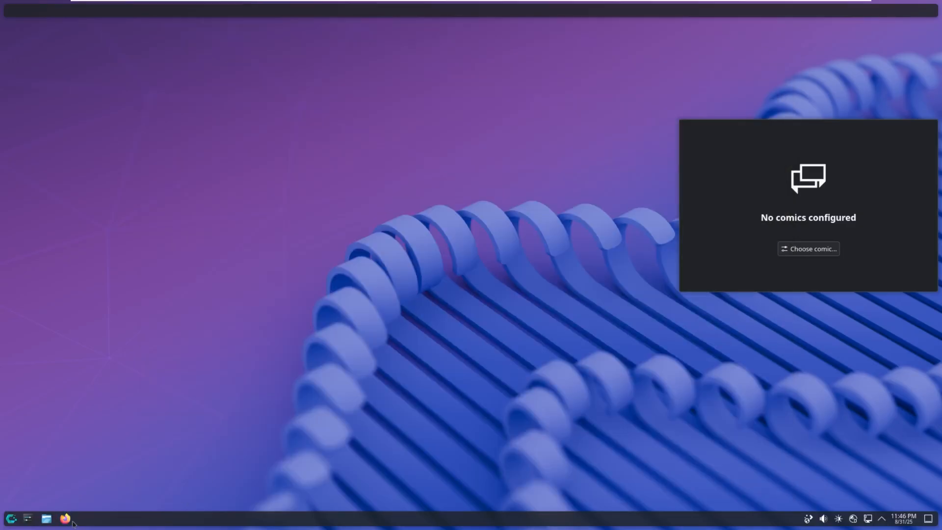
left_click(46, 517)
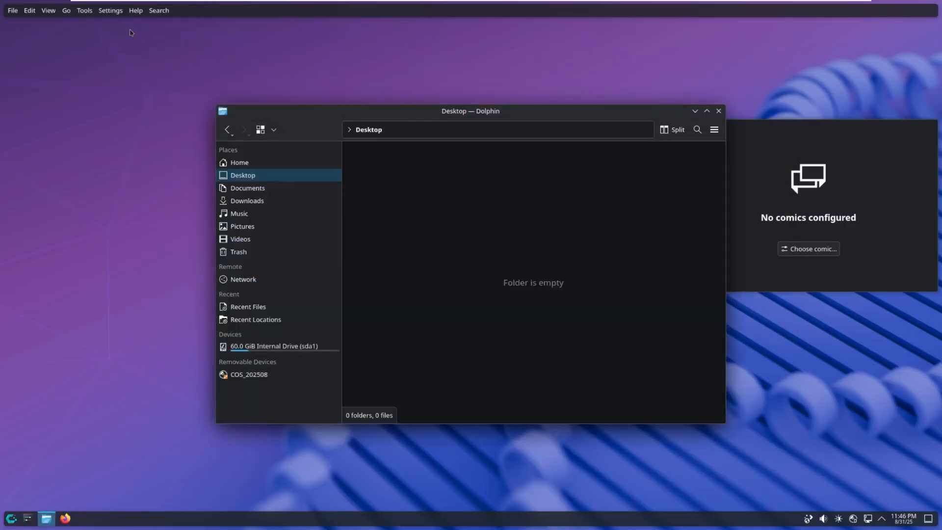
mouse_move(350, 80)
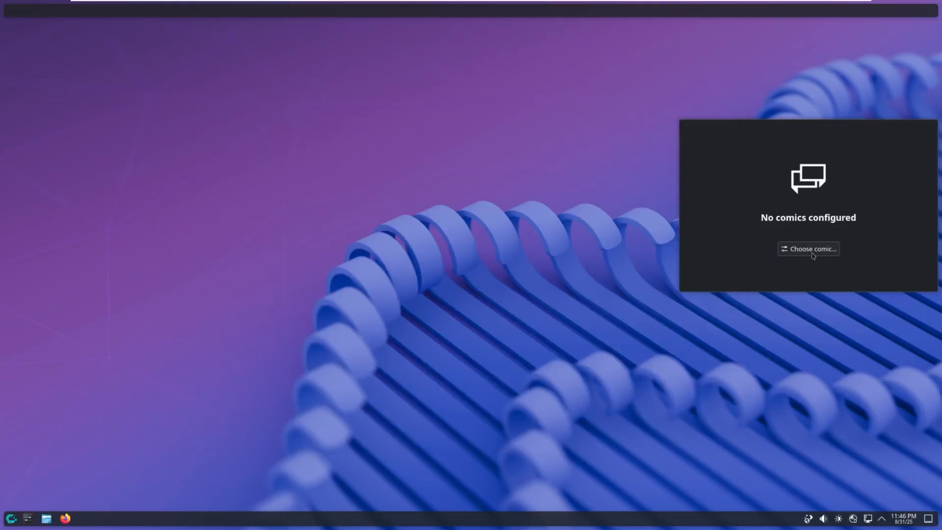
left_click(808, 249)
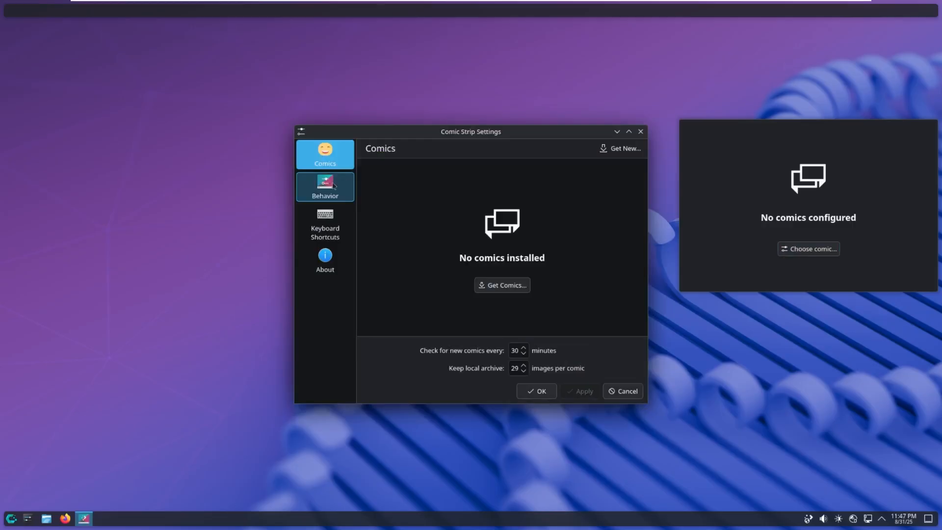
- Dismiss Comic Strip Settings and leave edit mode after removing the widget and panel
left_click(502, 285)
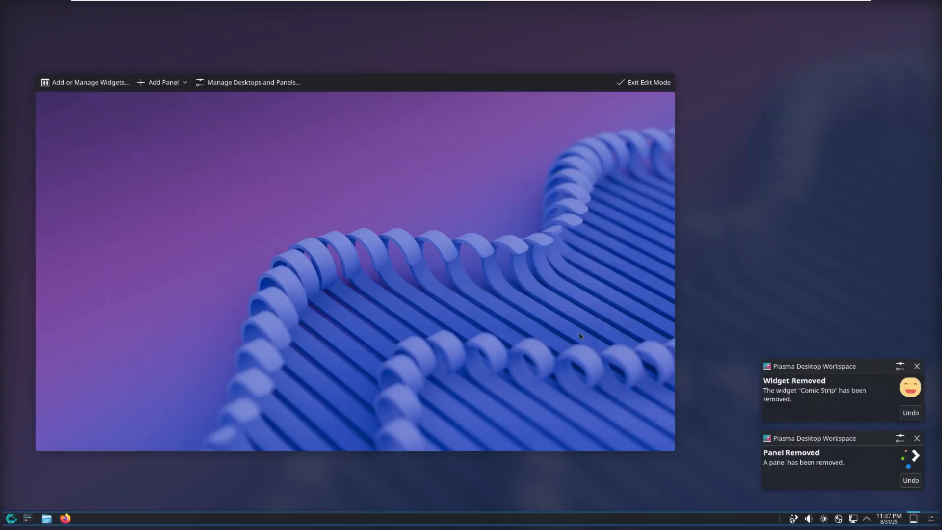
left_click(648, 82)
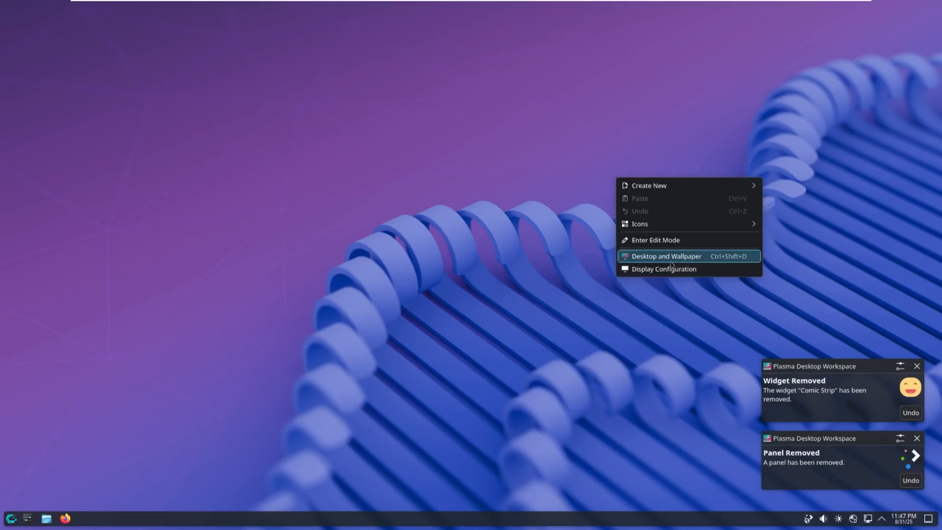
left_click(666, 256)
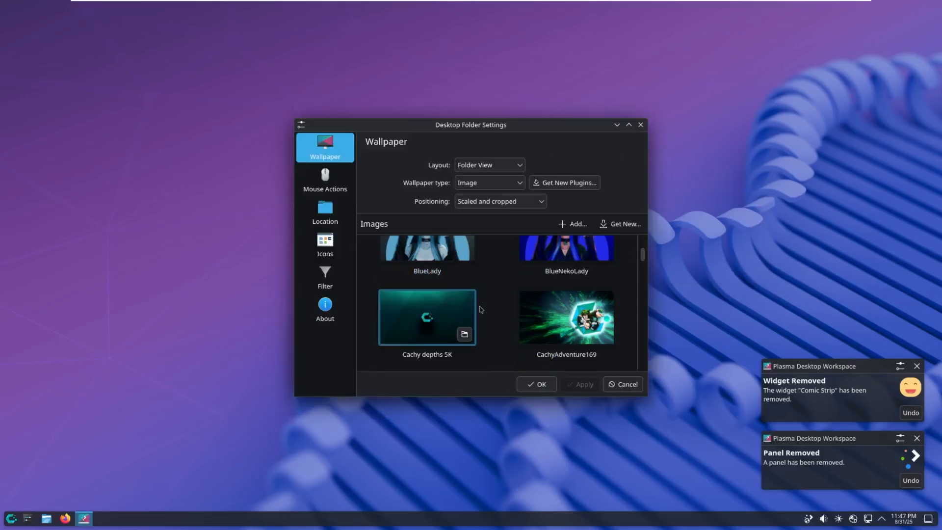
scroll("down", 3)
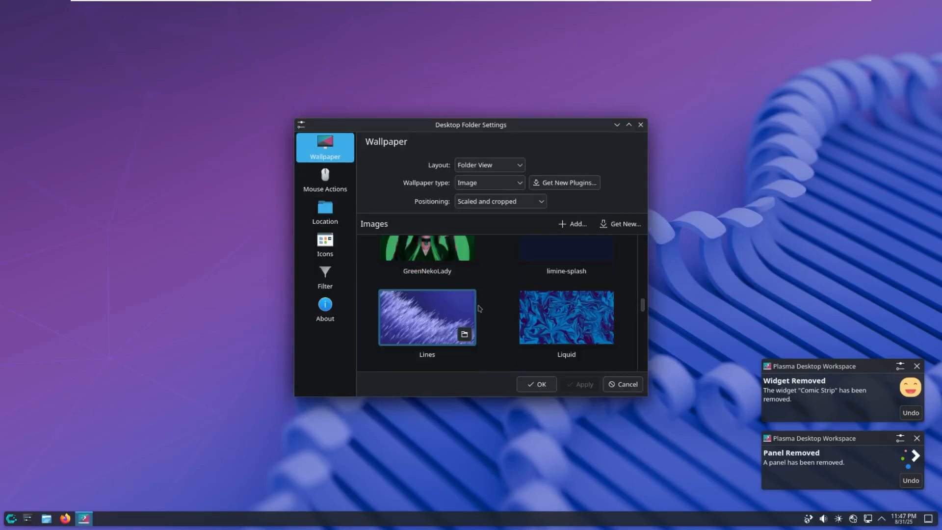
scroll("down", 3)
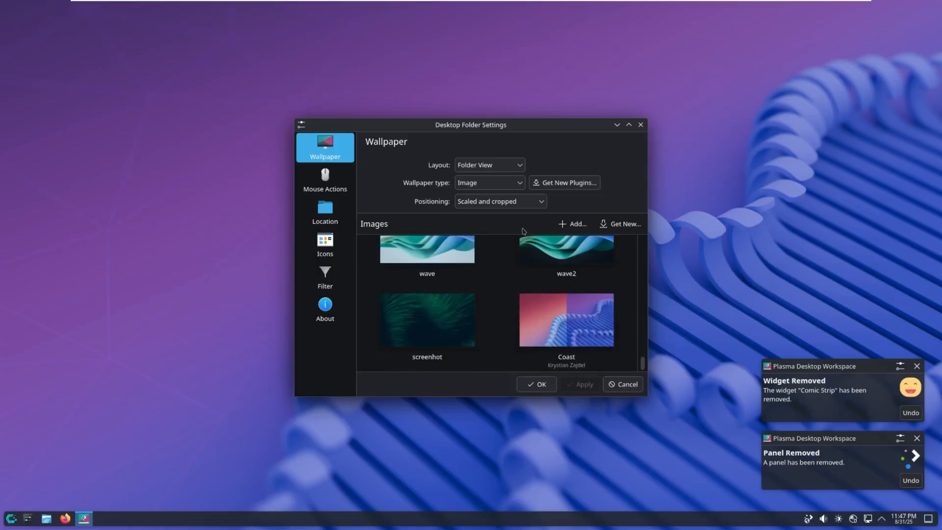
mouse_move(642, 150)
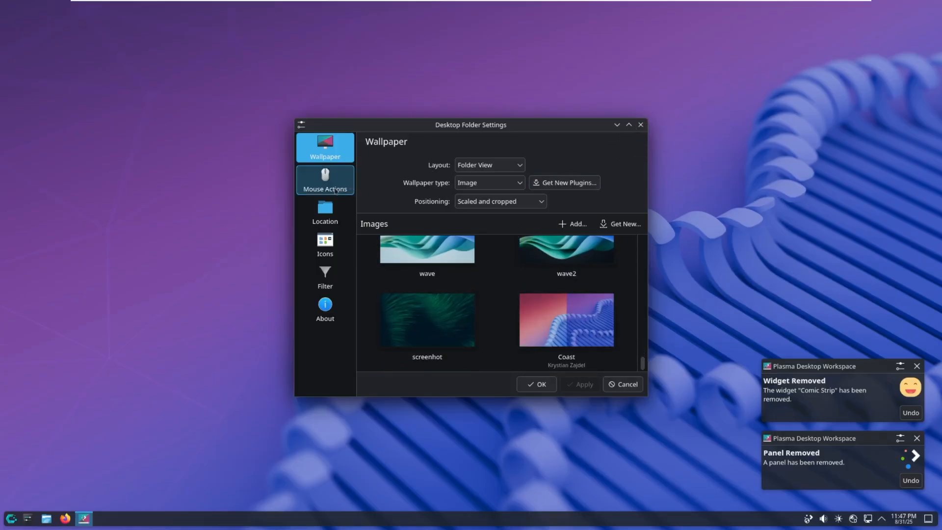
left_click(324, 211)
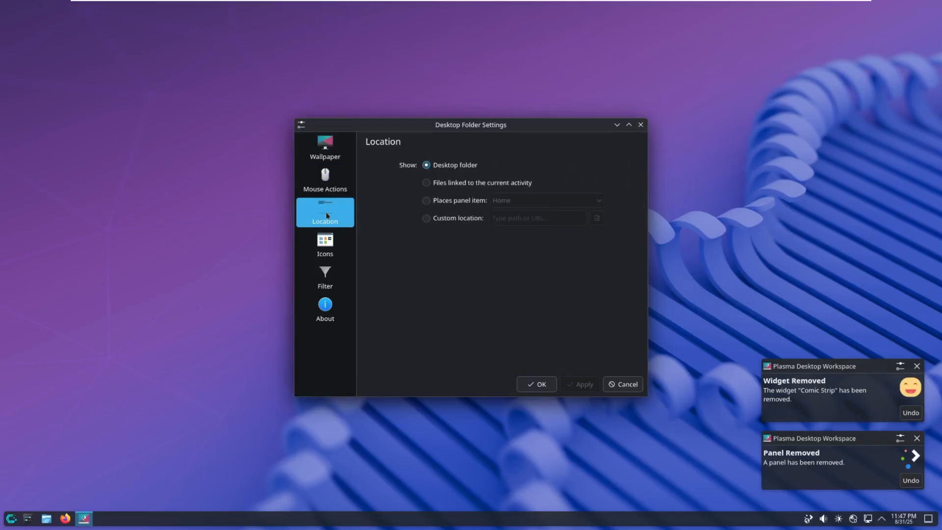
left_click(324, 276)
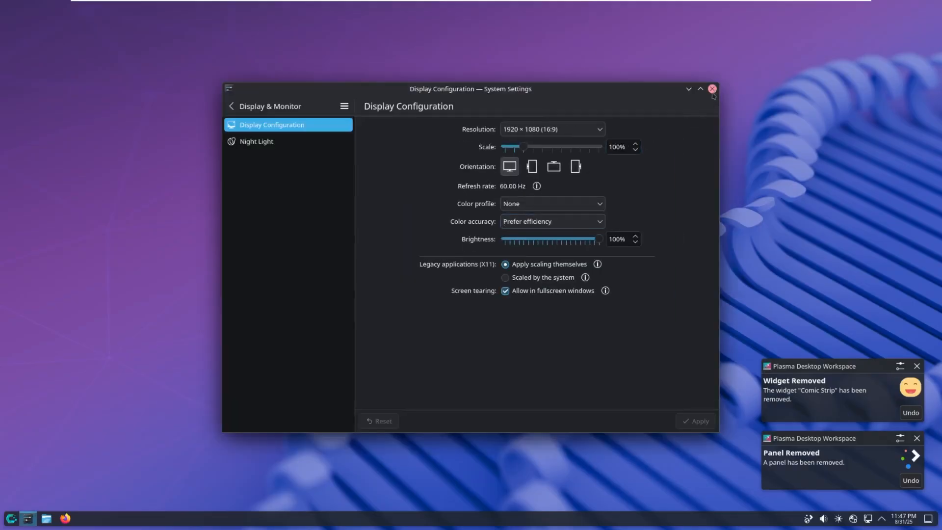
left_click(709, 89)
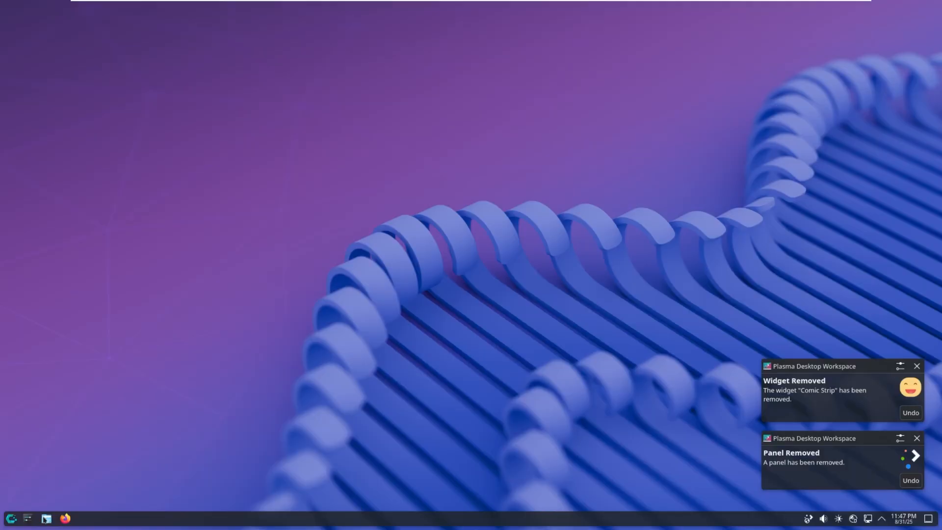
- Open Dolphin and check the 60 GiB sda1 drive's Properties: 50.2 GiB free
left_click(46, 516)
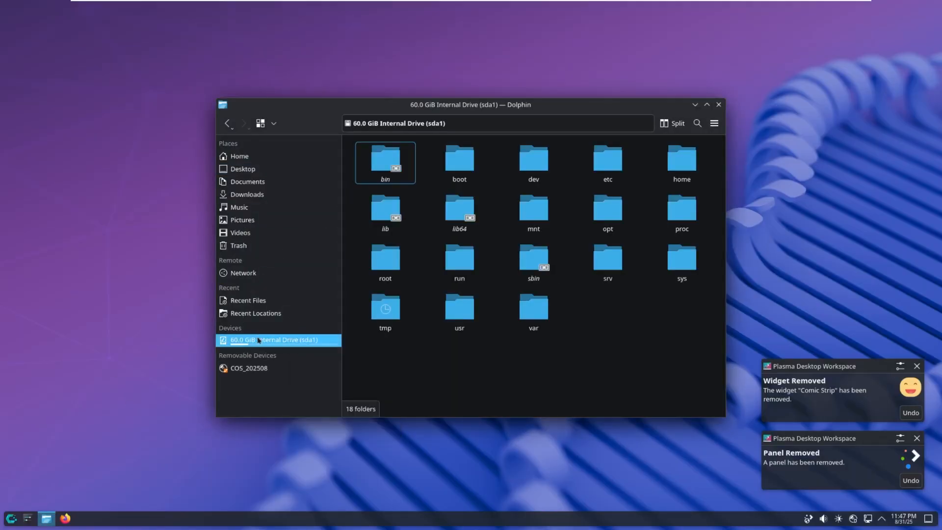
left_click(240, 156)
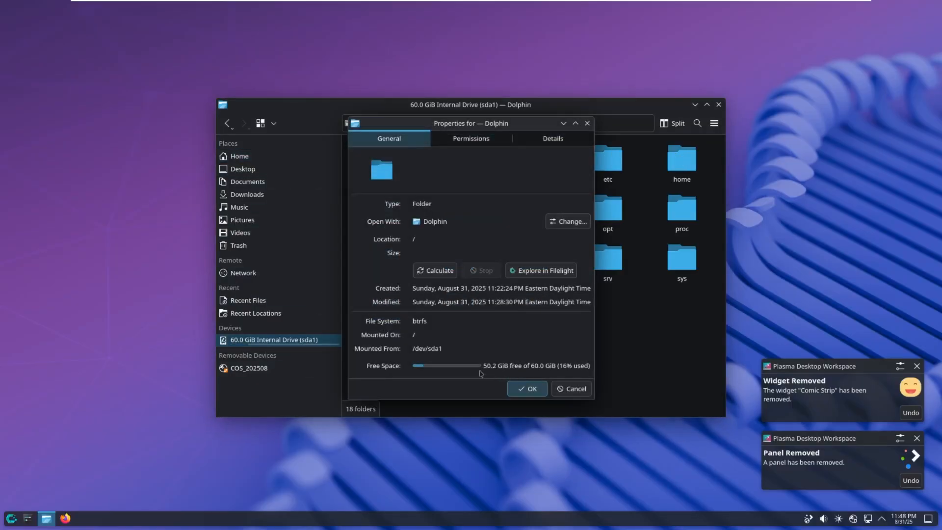
mouse_move(525, 369)
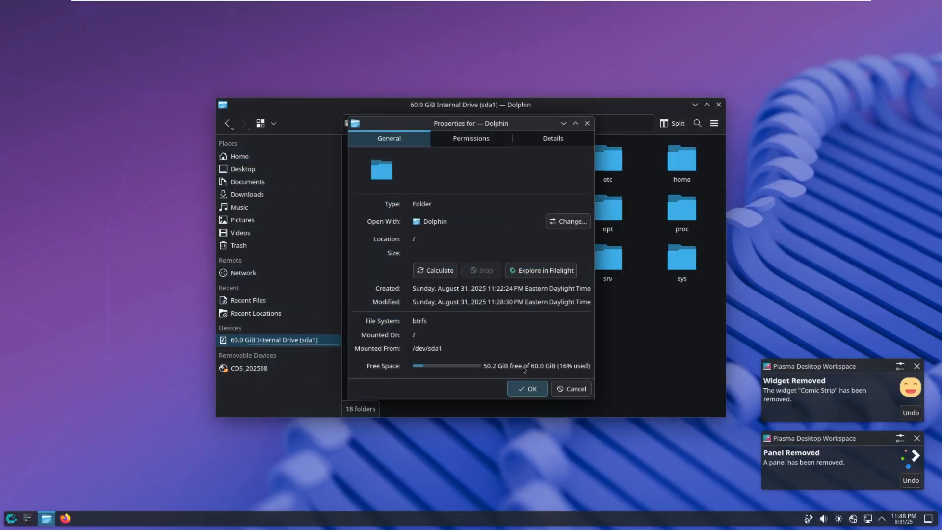